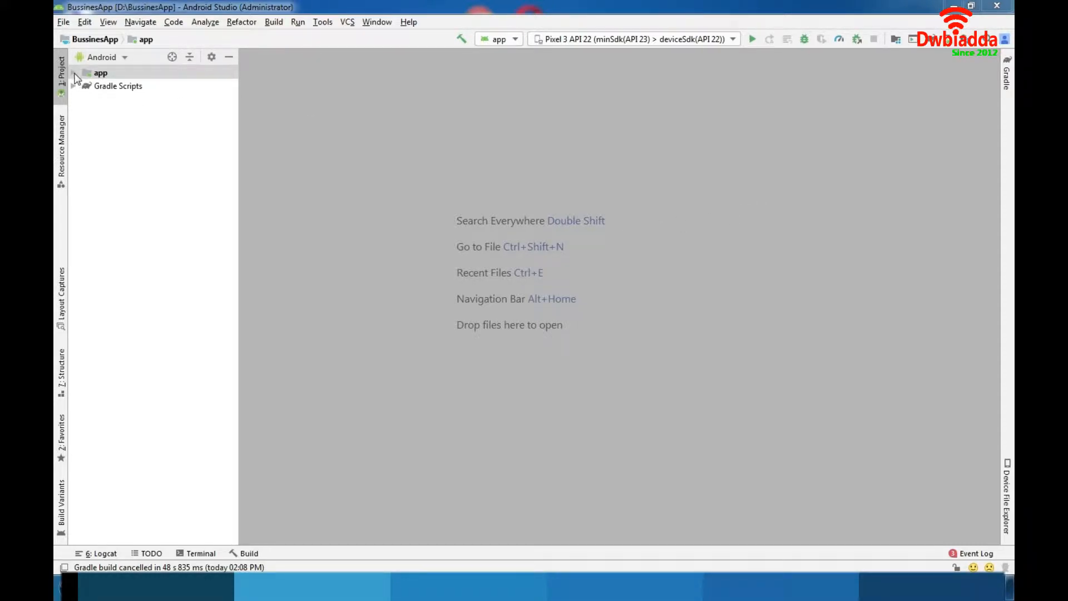
Expand the app module's java packages and res folder to browse classes and resources
{"action": "left_click", "coordinate": [76, 73]}
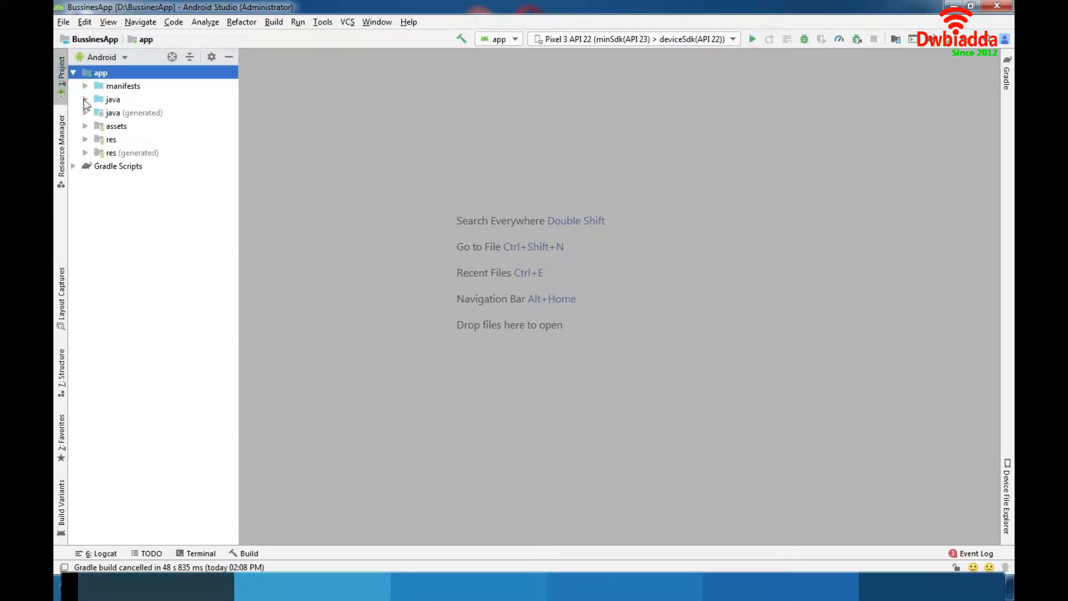
{"action": "left_click", "coordinate": [86, 99]}
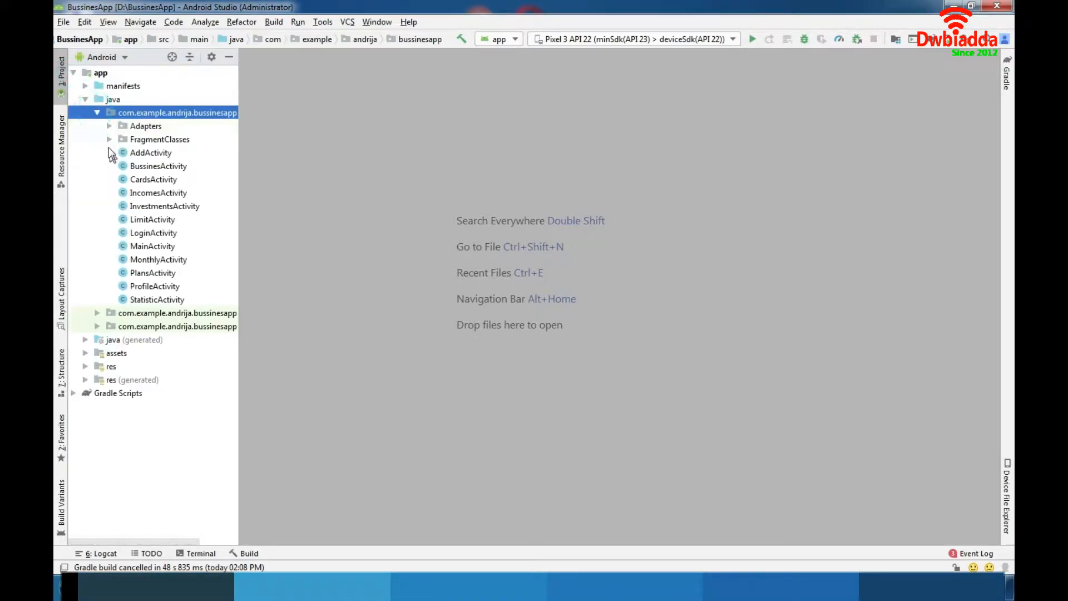
{"action": "left_click", "coordinate": [110, 139]}
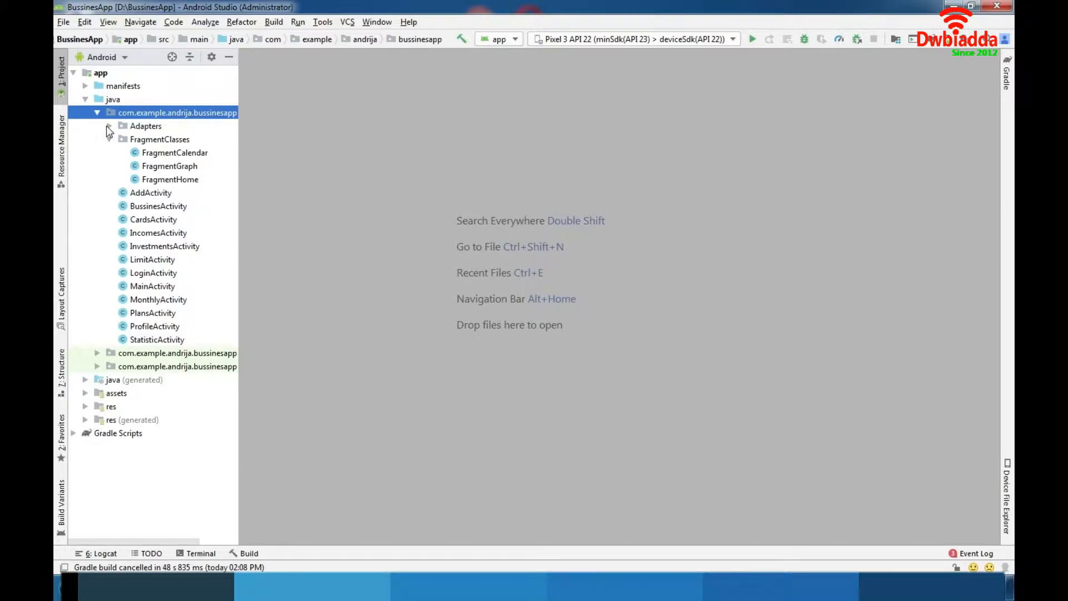
{"action": "left_click", "coordinate": [109, 126]}
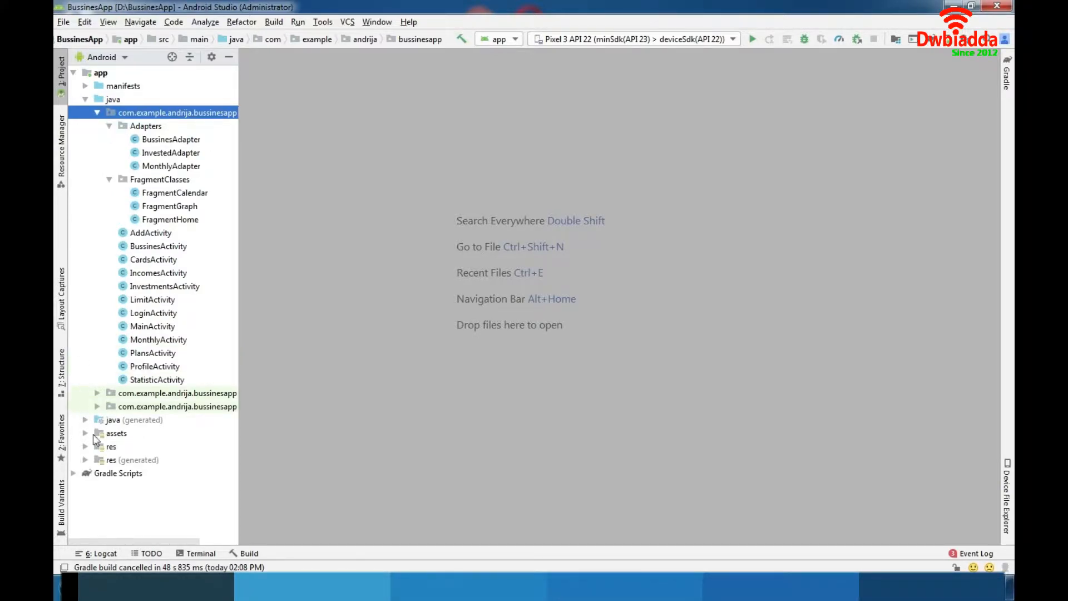
{"action": "left_click", "coordinate": [85, 446]}
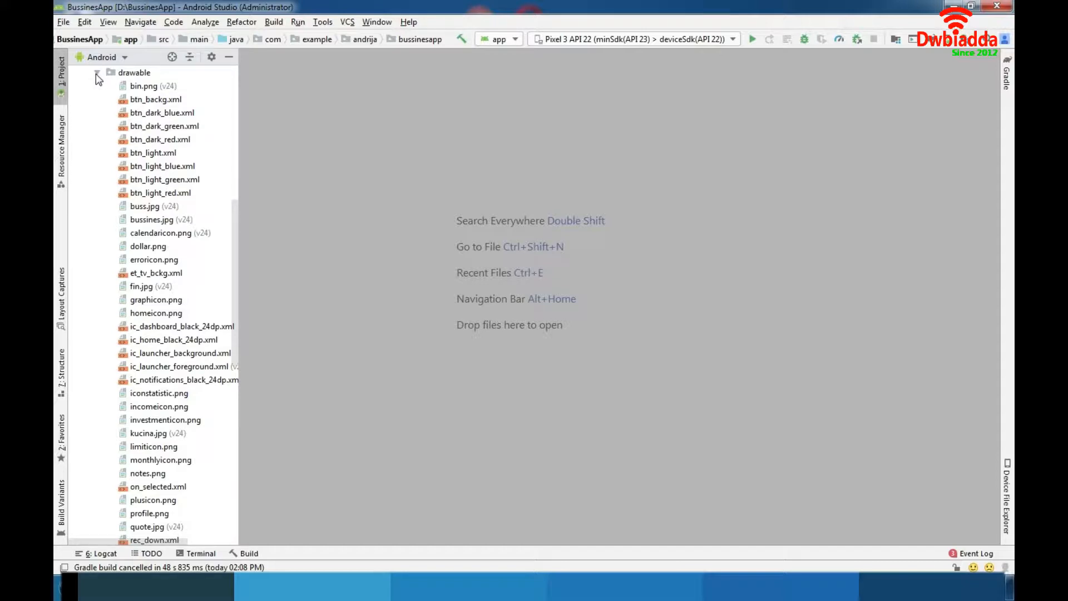
Collapse the drawable, values and java listings and peek at the font files under assets
{"action": "left_click", "coordinate": [98, 73]}
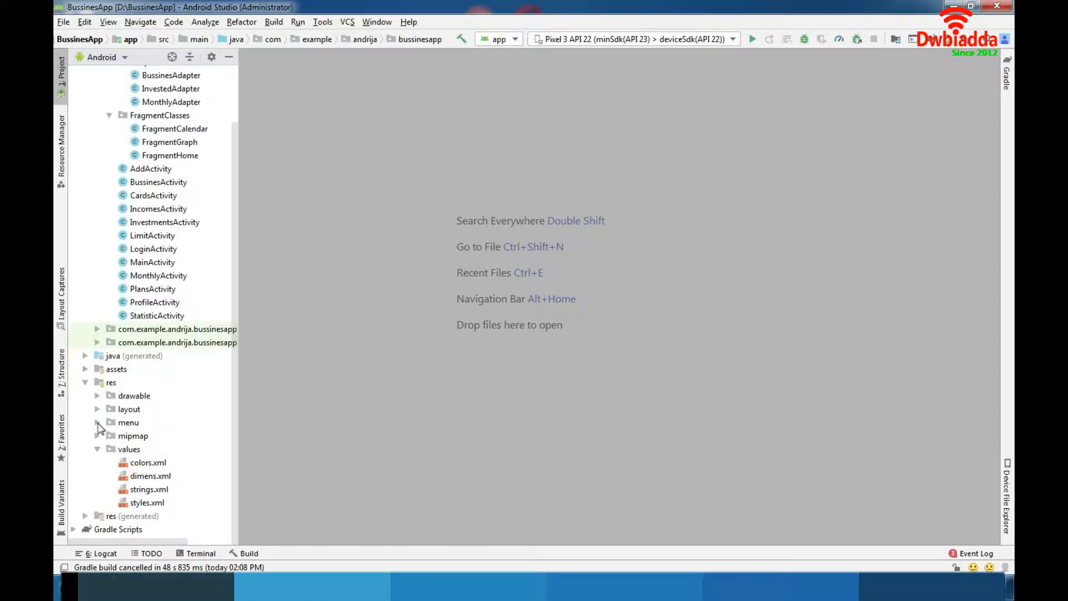
{"action": "left_click", "coordinate": [98, 423]}
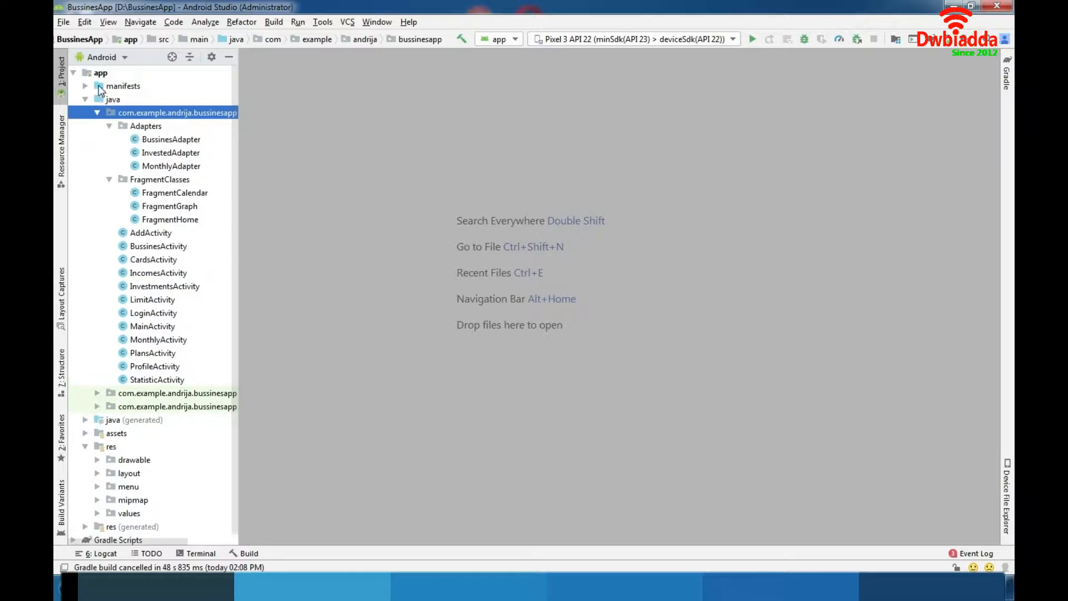
{"action": "left_click", "coordinate": [86, 99]}
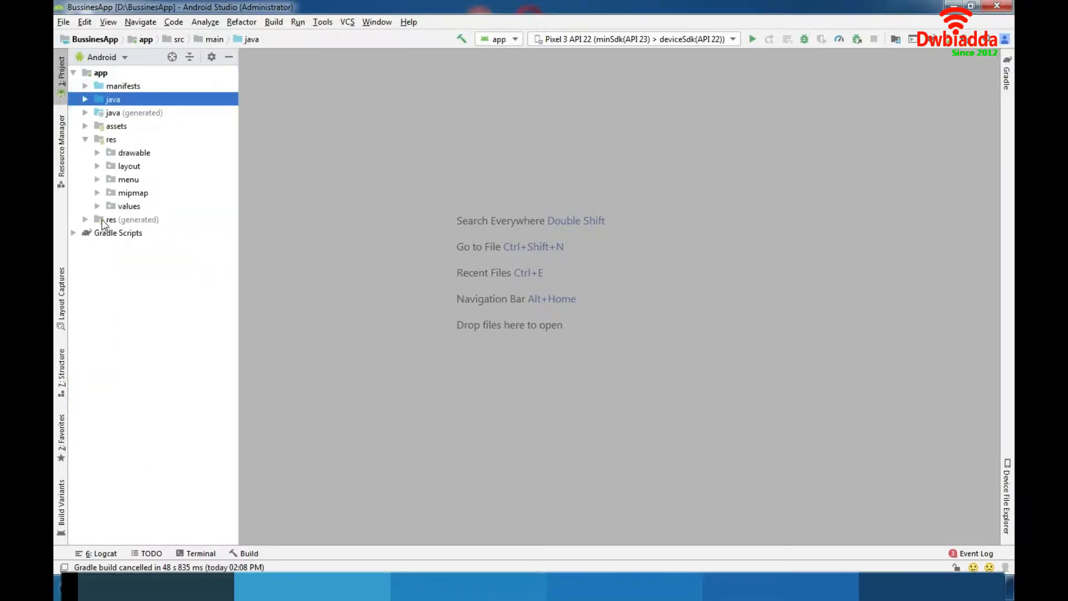
{"action": "left_click", "coordinate": [86, 126]}
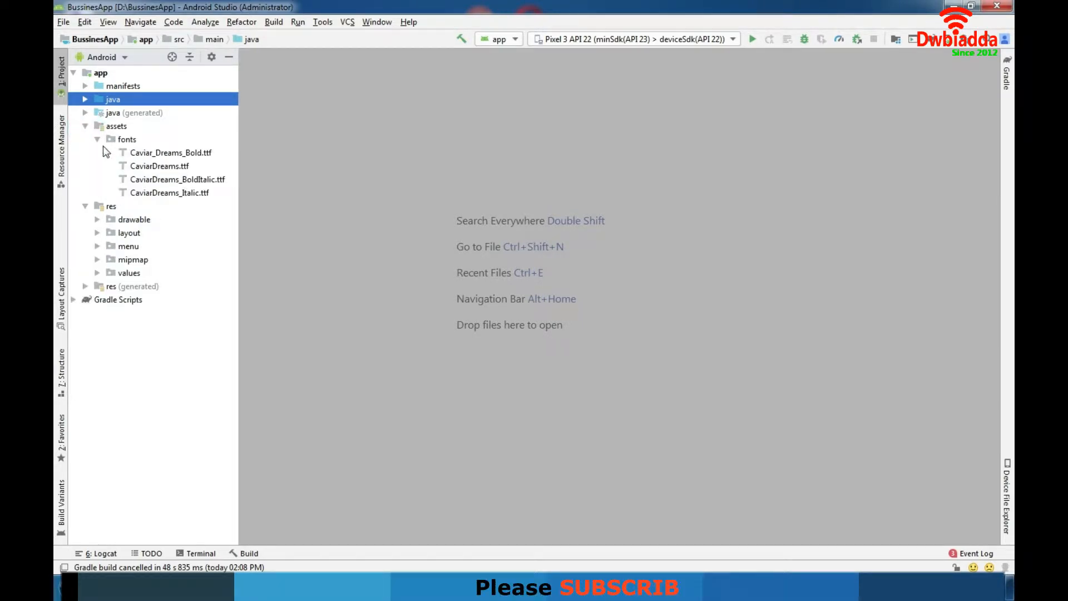
{"action": "mouse_move", "coordinate": [100, 147]}
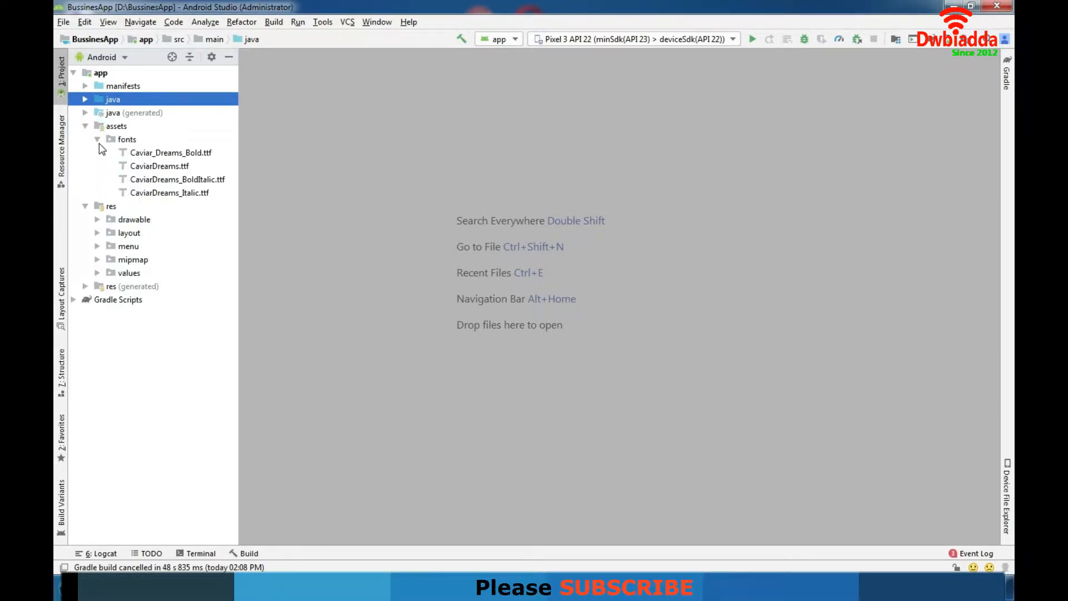
{"action": "left_click", "coordinate": [86, 126]}
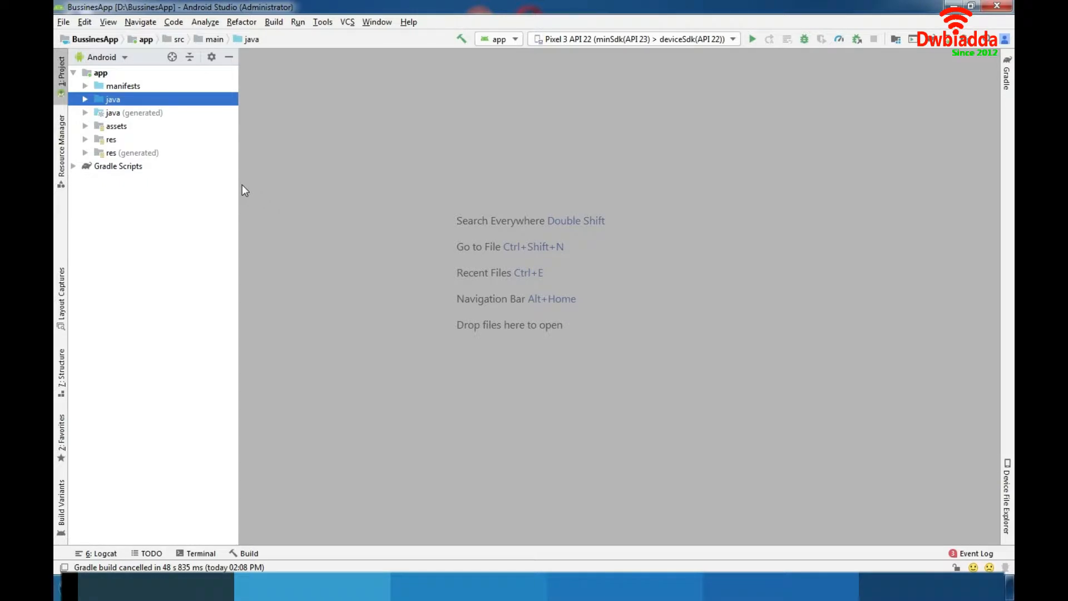
{"action": "mouse_move", "coordinate": [76, 172]}
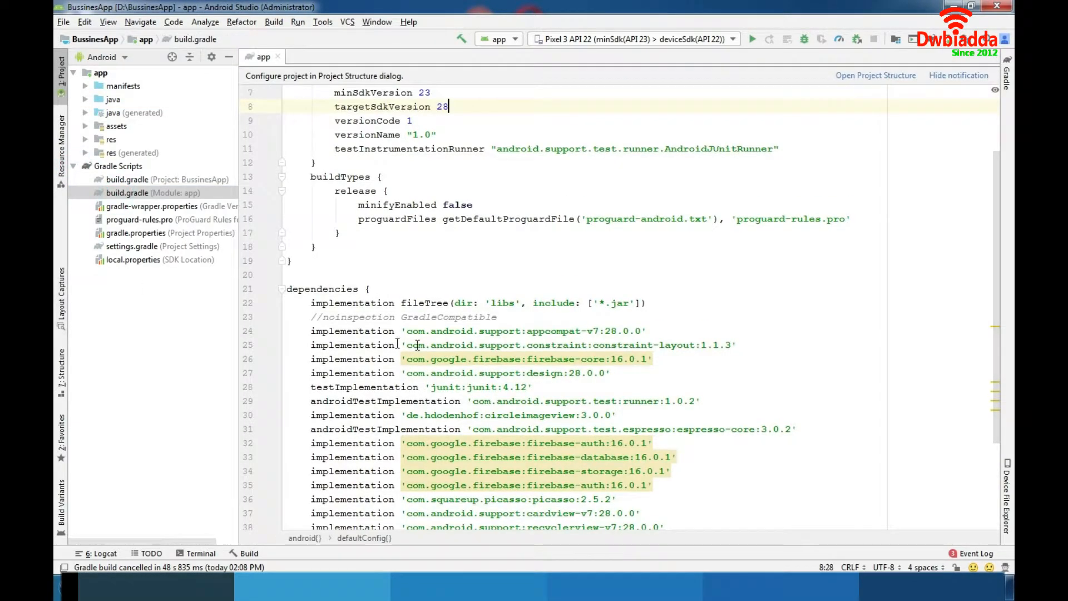
{"action": "scroll", "scroll_direction": "down", "scroll_amount": 3}
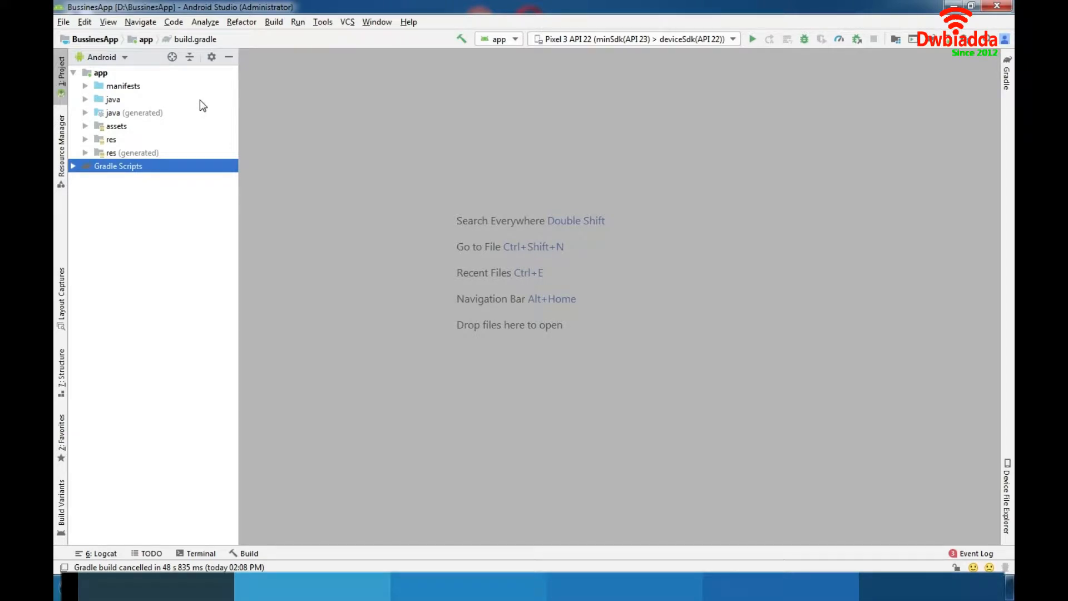
Open MainActivity.java from the com.example.andrija.bussinesapp package
{"action": "left_click", "coordinate": [86, 99]}
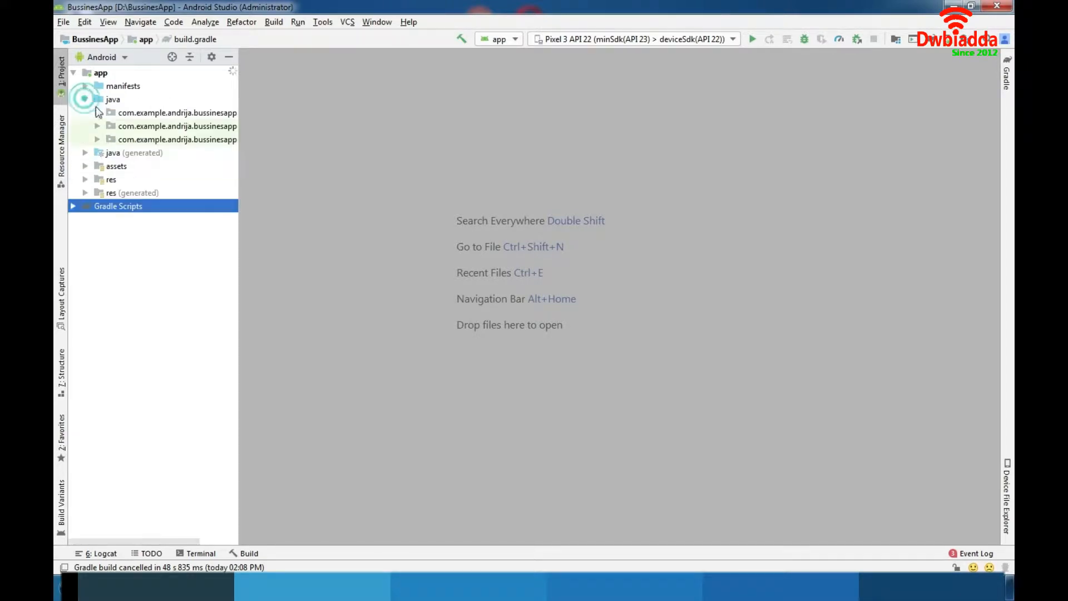
{"action": "left_click", "coordinate": [97, 112]}
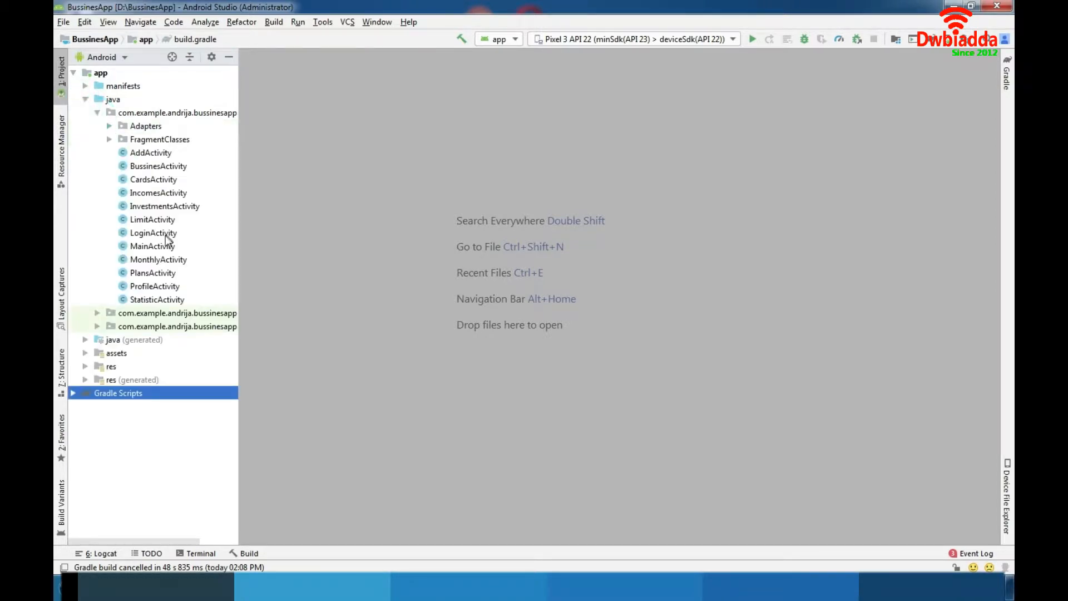
{"action": "double_click", "coordinate": [151, 246]}
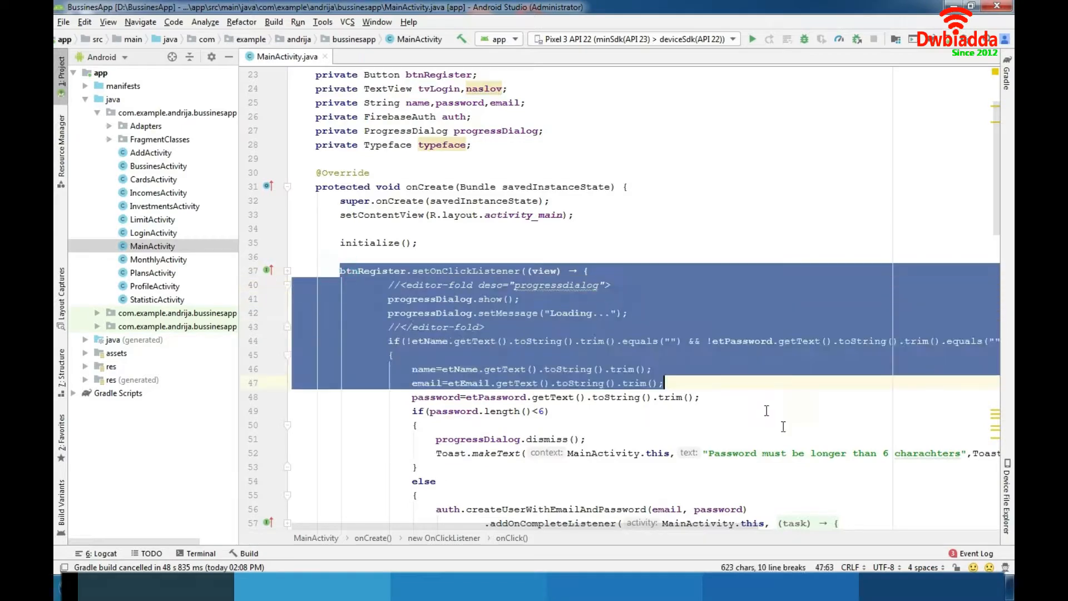
Review MainActivity's register listener, then bring up LoginActivity.java in a new tab
{"action": "scroll", "scroll_direction": "down", "scroll_amount": 3}
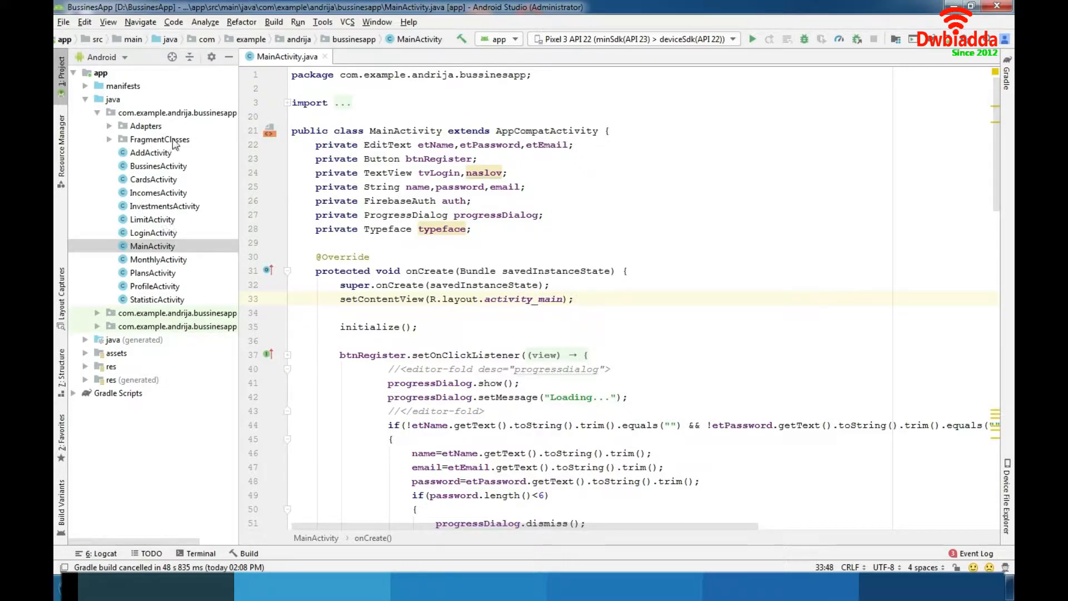
{"action": "scroll", "scroll_direction": "down", "scroll_amount": 3}
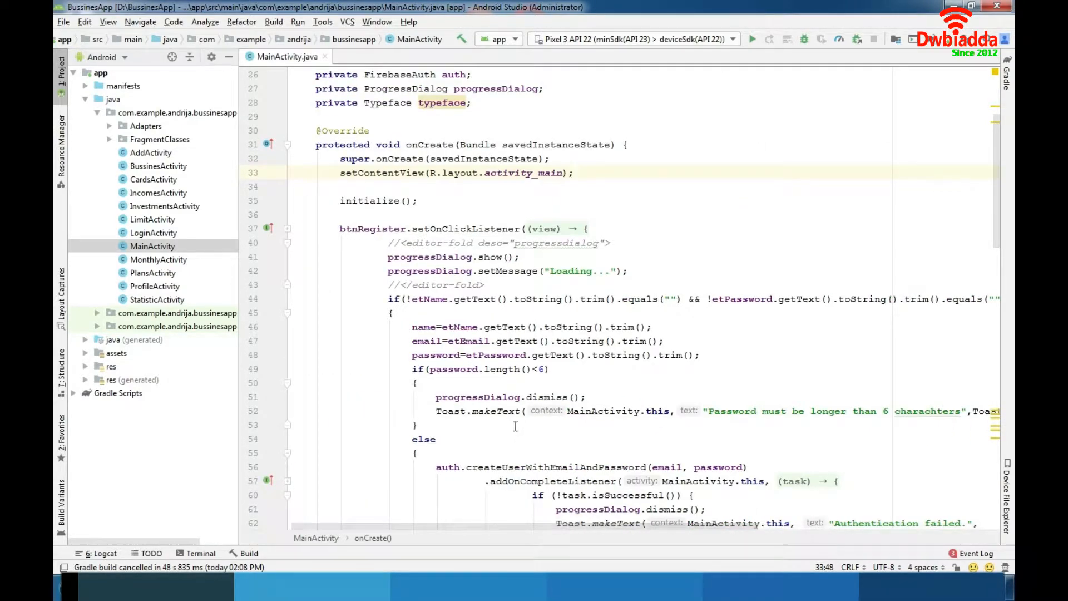
{"action": "mouse_move", "coordinate": [472, 345]}
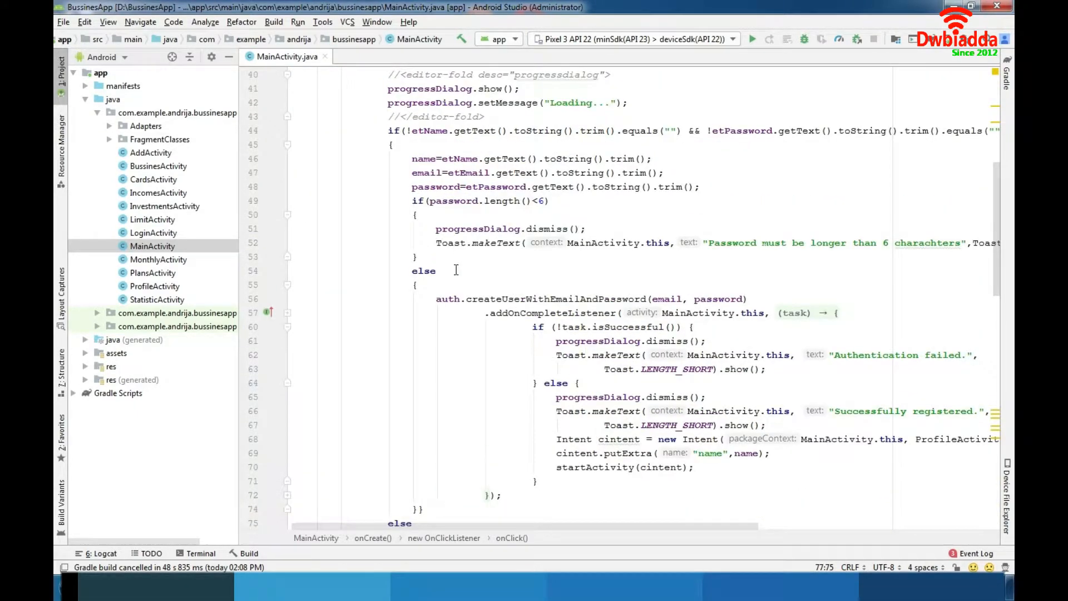
{"action": "left_click", "coordinate": [745, 298]}
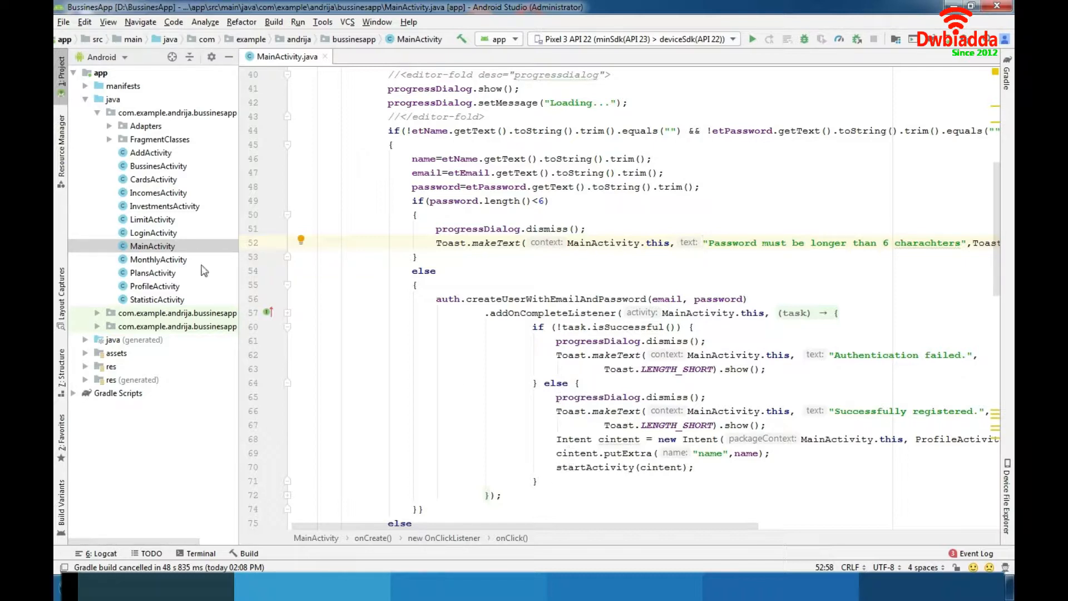
{"action": "double_click", "coordinate": [154, 232]}
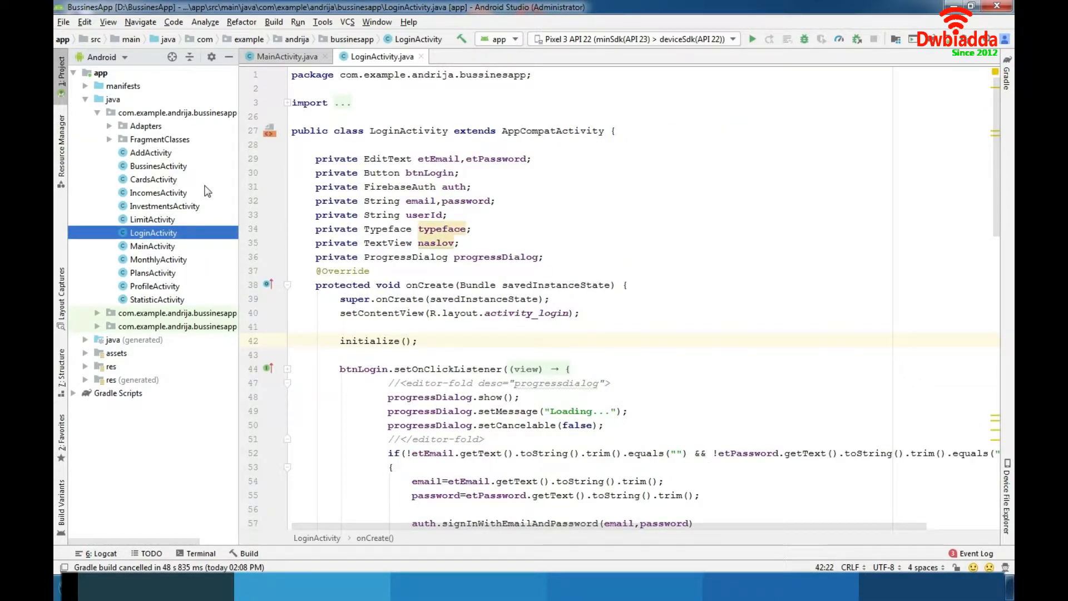
Read LoginActivity's Firebase sign-in listener and move on to ProfileActivity
{"action": "scroll", "scroll_direction": "down", "scroll_amount": 3}
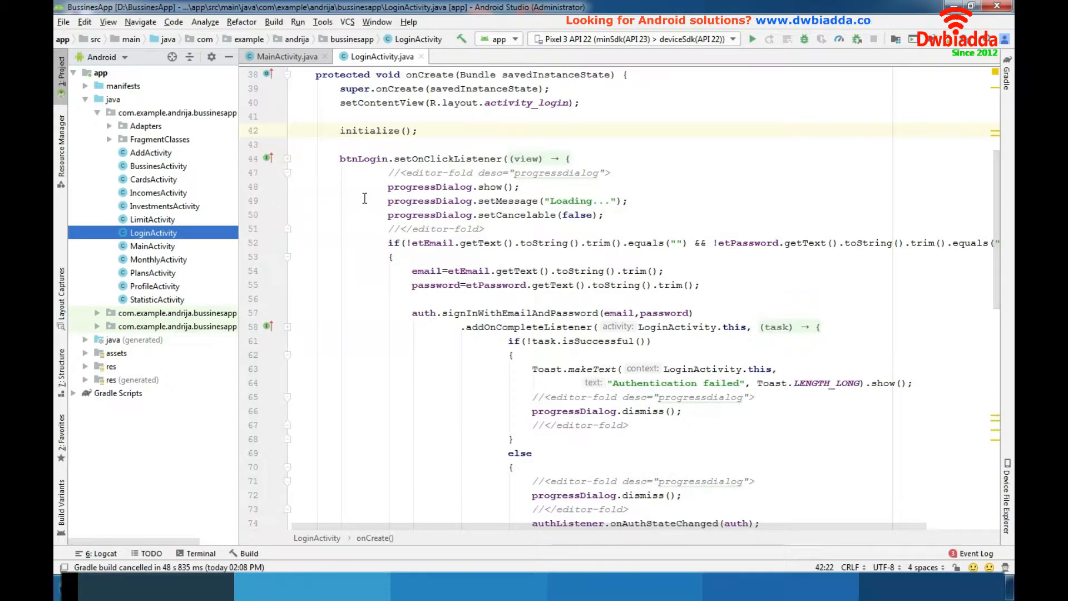
{"action": "scroll", "scroll_direction": "down", "scroll_amount": 3}
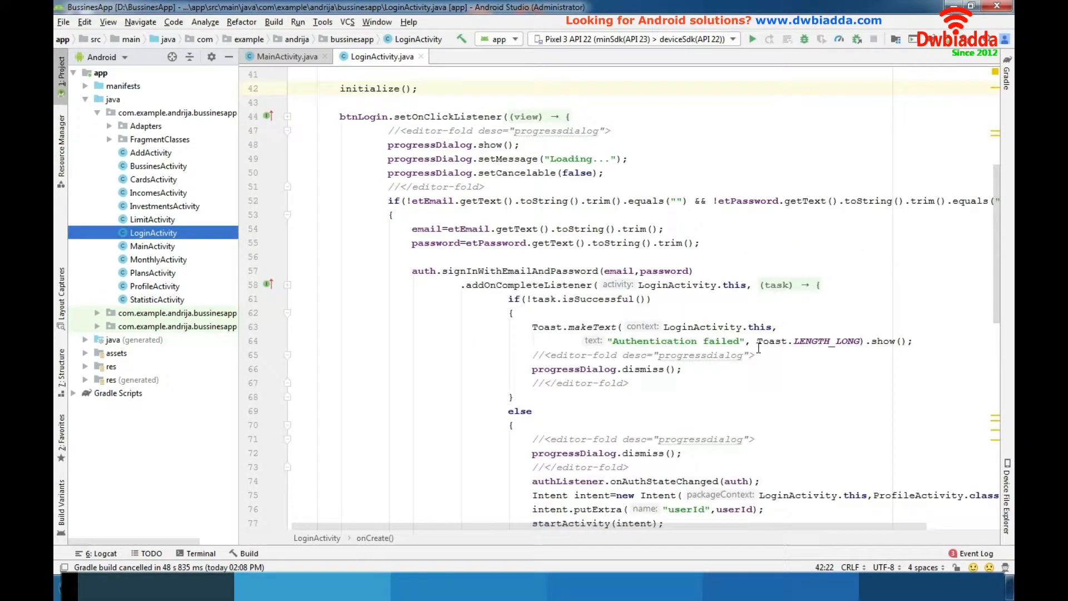
{"action": "scroll", "scroll_direction": "down", "scroll_amount": 3}
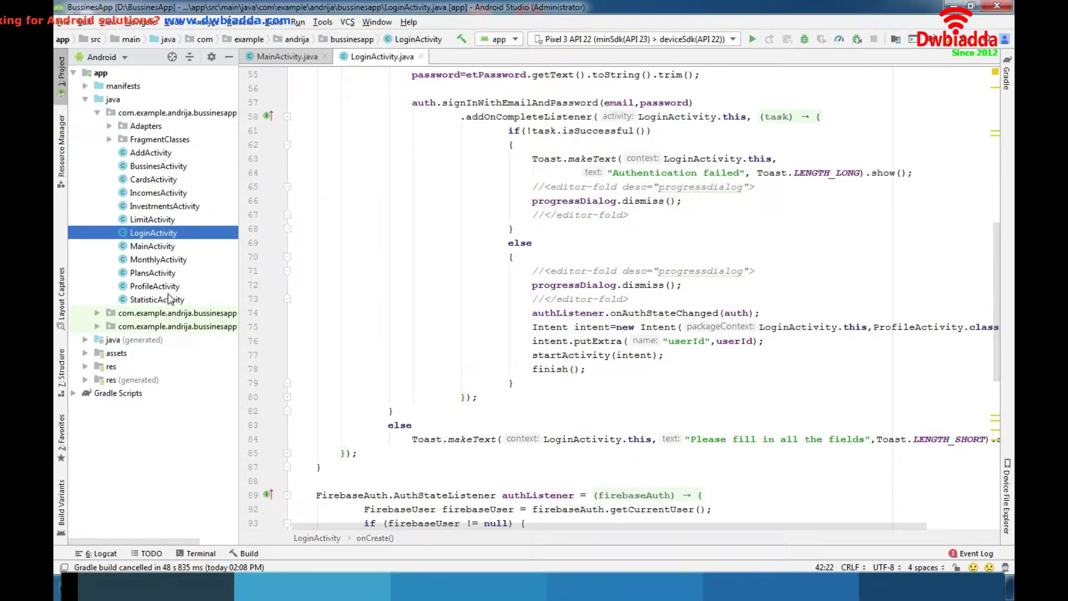
{"action": "left_click", "coordinate": [154, 286]}
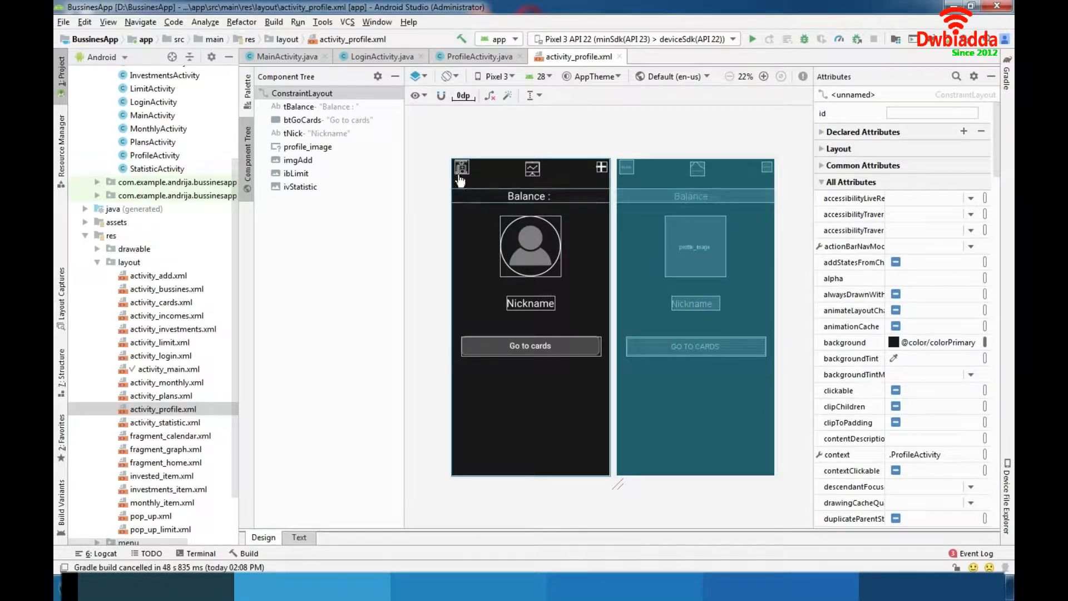
{"action": "mouse_move", "coordinate": [543, 375]}
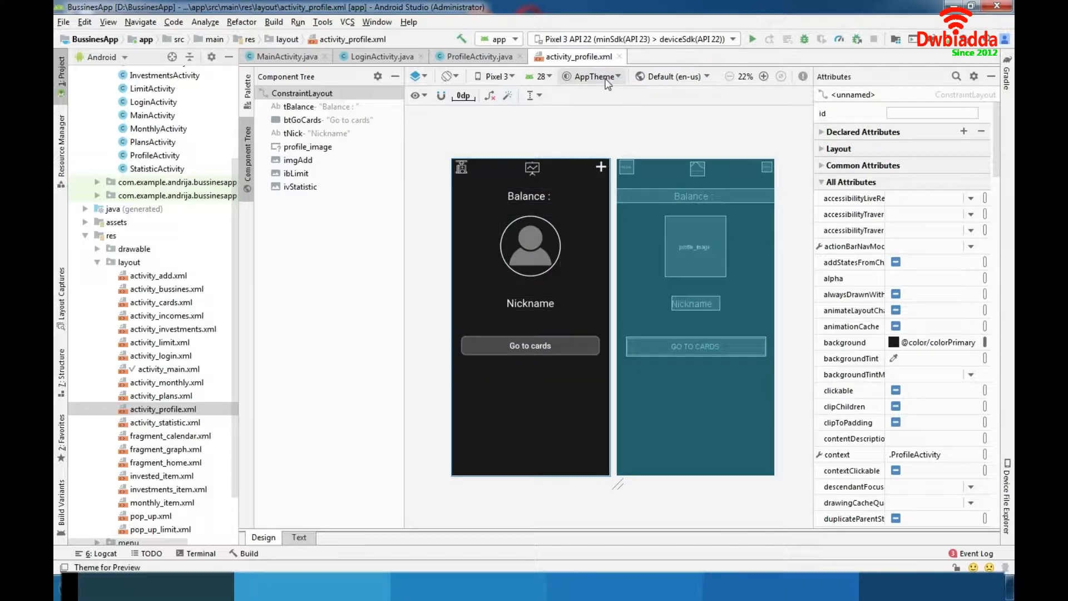
Switch to CardsActivity.java and bring up its activity_cards.xml layout from res/layout
{"action": "left_click", "coordinate": [477, 56]}
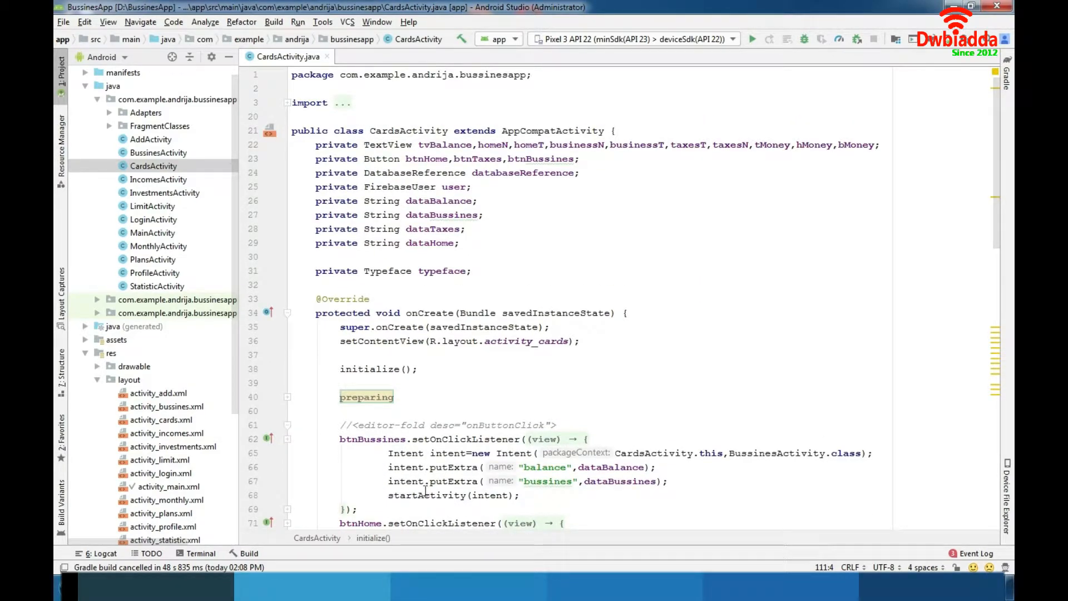
{"action": "scroll", "scroll_direction": "down", "scroll_amount": 3}
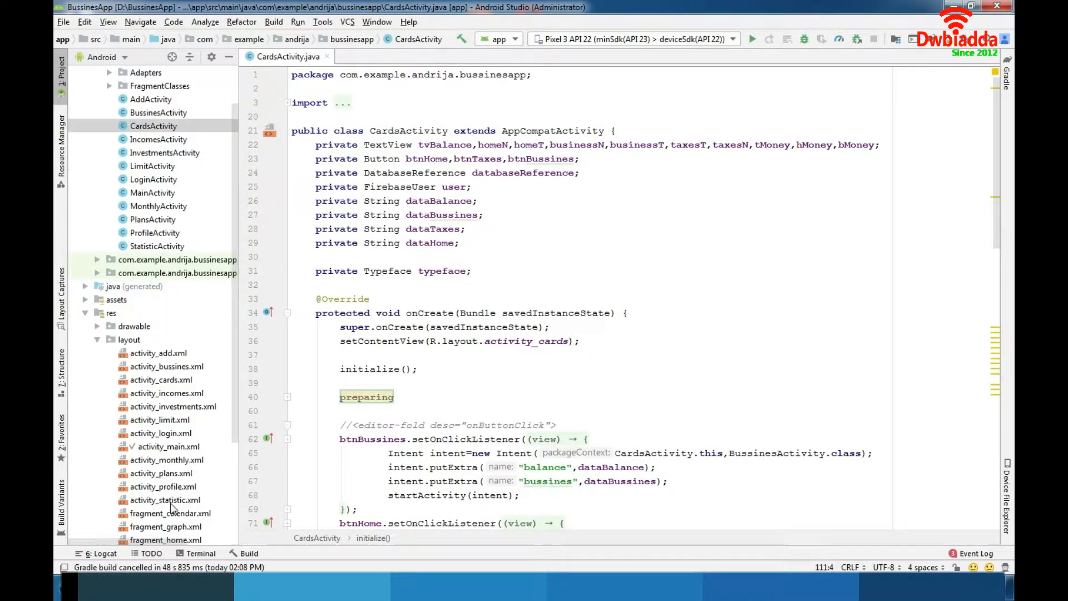
{"action": "scroll", "scroll_direction": "down", "scroll_amount": 3}
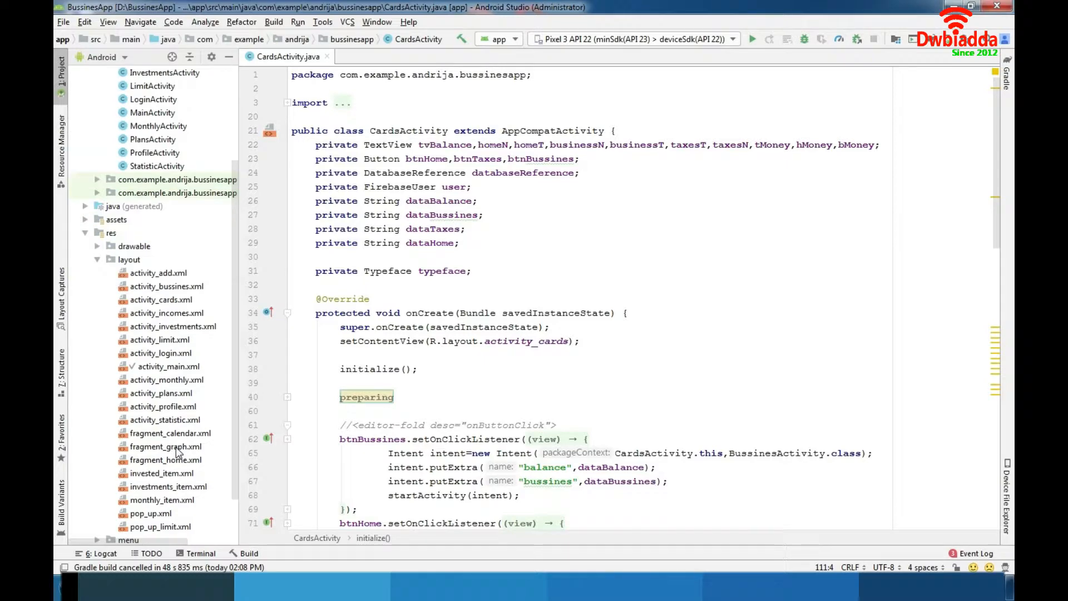
{"action": "double_click", "coordinate": [160, 299]}
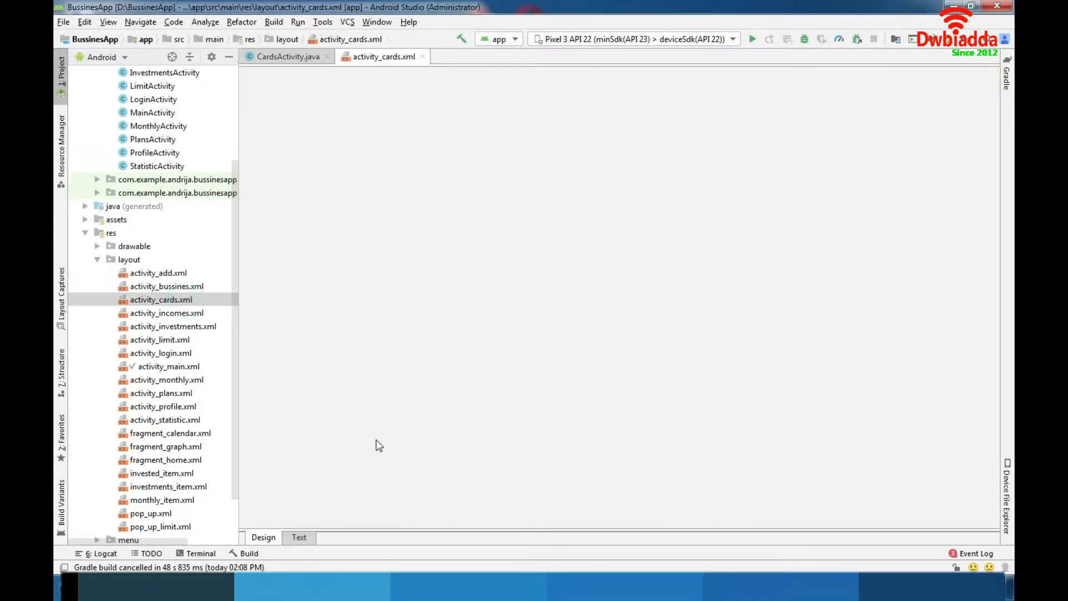
Inspect the Bussines and Taxes card buttons in the layout, then return to CardsActivity's code
{"action": "left_click", "coordinate": [262, 537]}
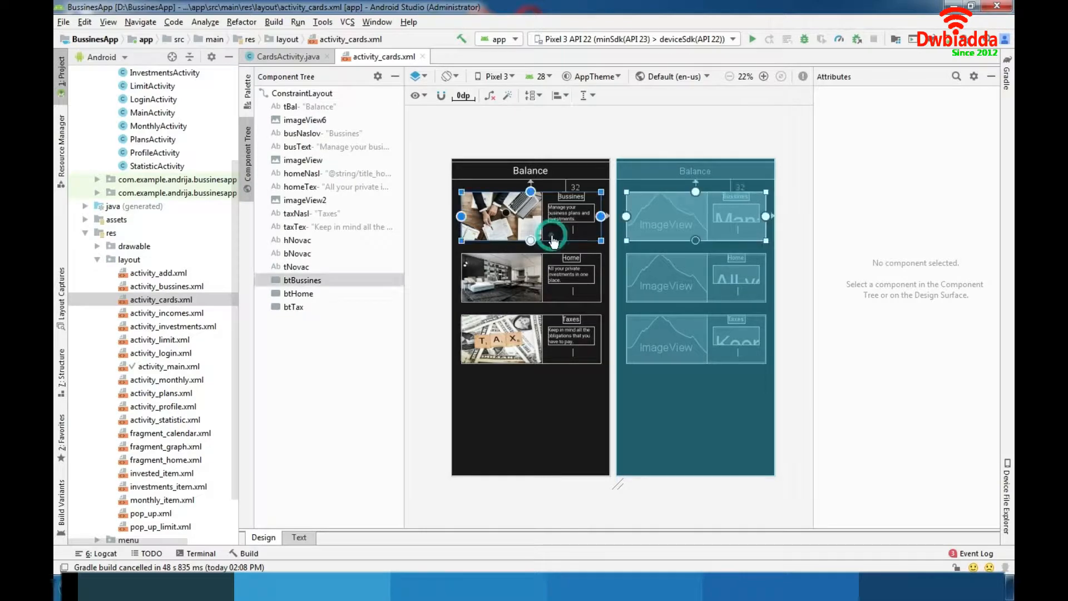
{"action": "left_click", "coordinate": [301, 280]}
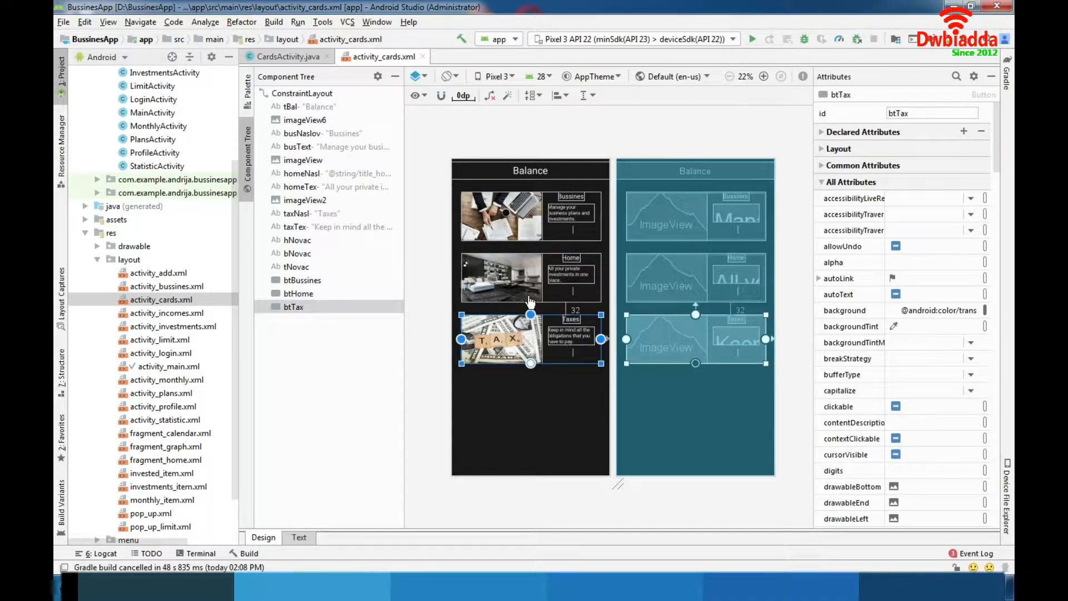
{"action": "mouse_move", "coordinate": [567, 372]}
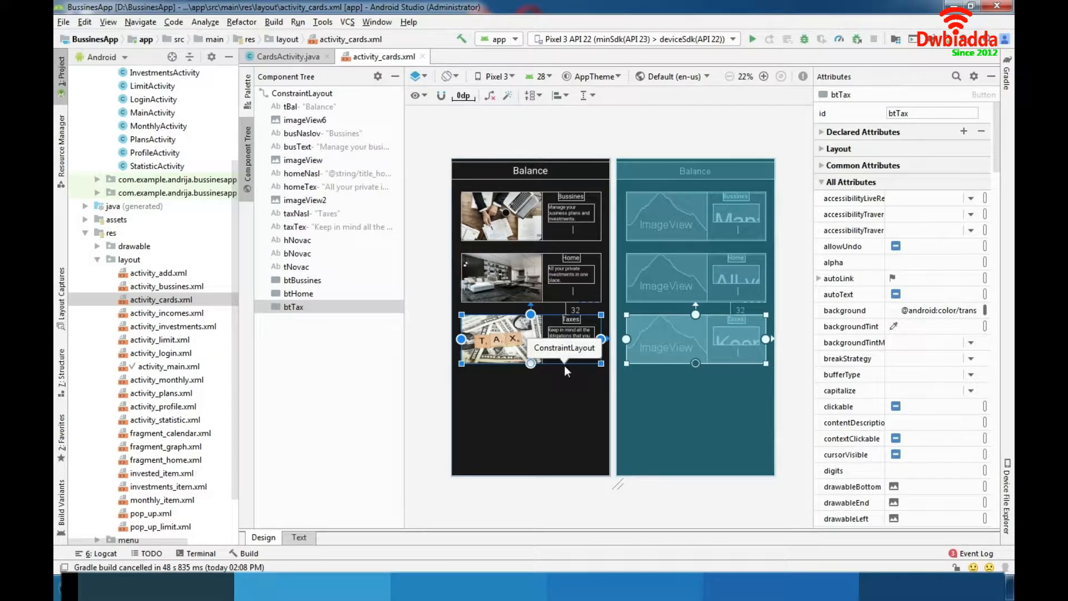
{"action": "left_click", "coordinate": [283, 55]}
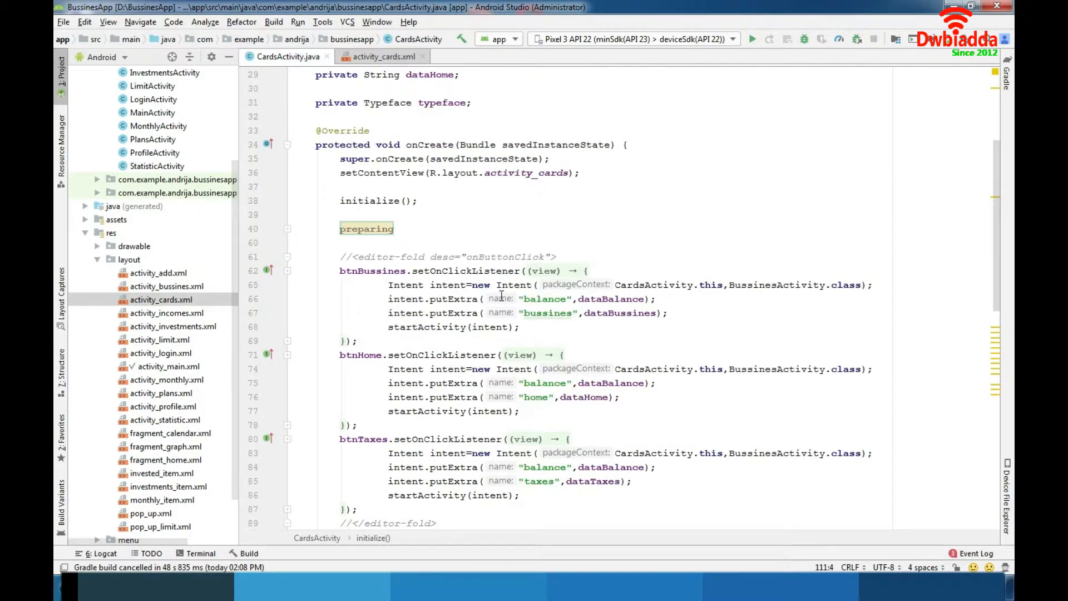
Review CardsActivity's folded 'preparing' block reading balance, business, home and taxes values
{"action": "scroll", "scroll_direction": "down", "scroll_amount": 3}
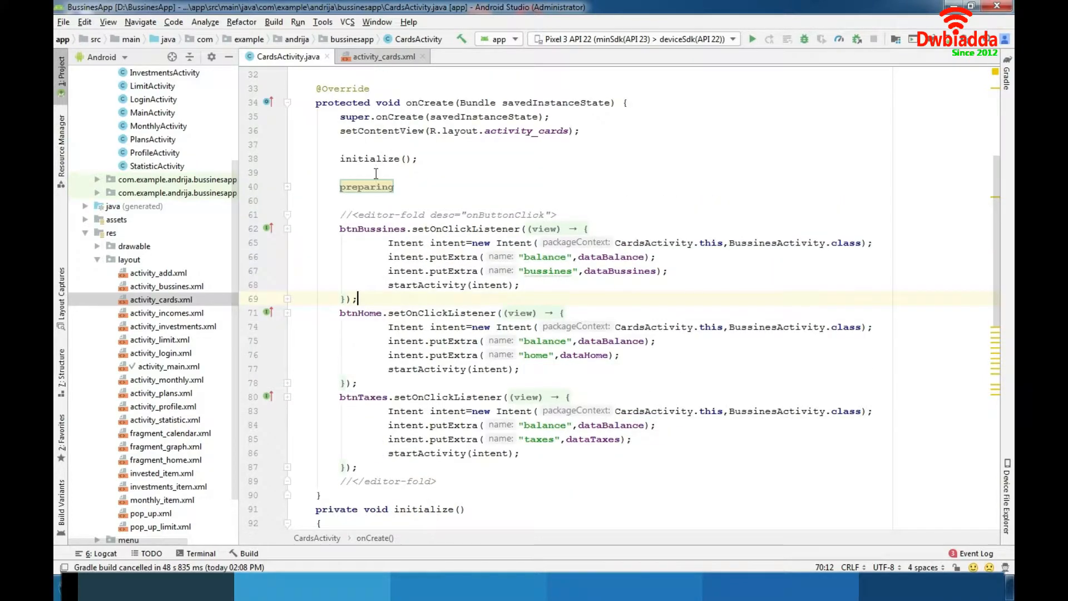
{"action": "left_click", "coordinate": [287, 187]}
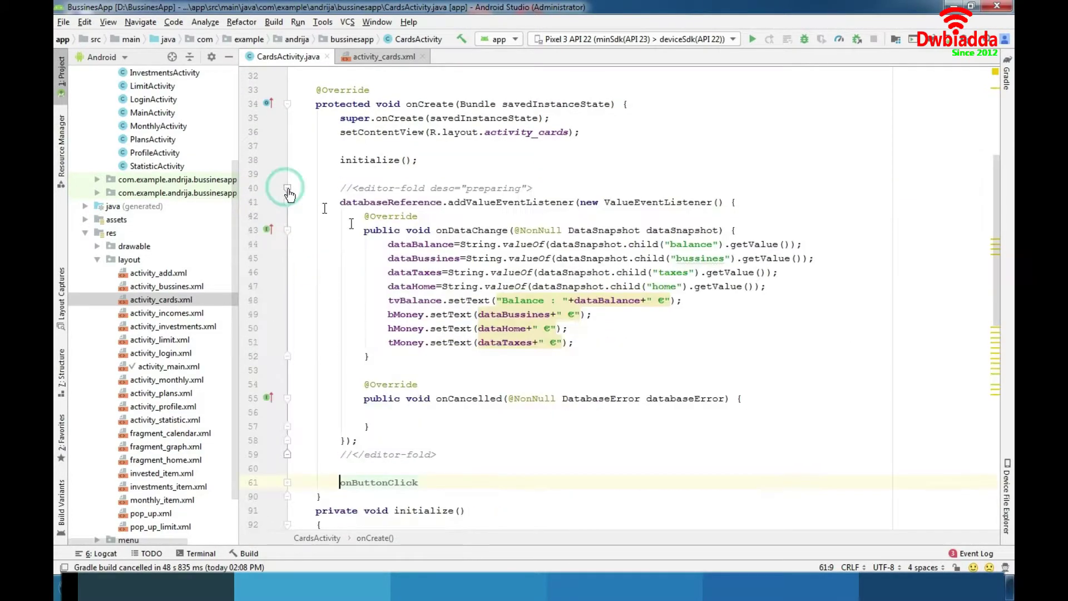
{"action": "left_click_drag", "start_coordinate": [339, 202], "coordinate": [419, 384]}
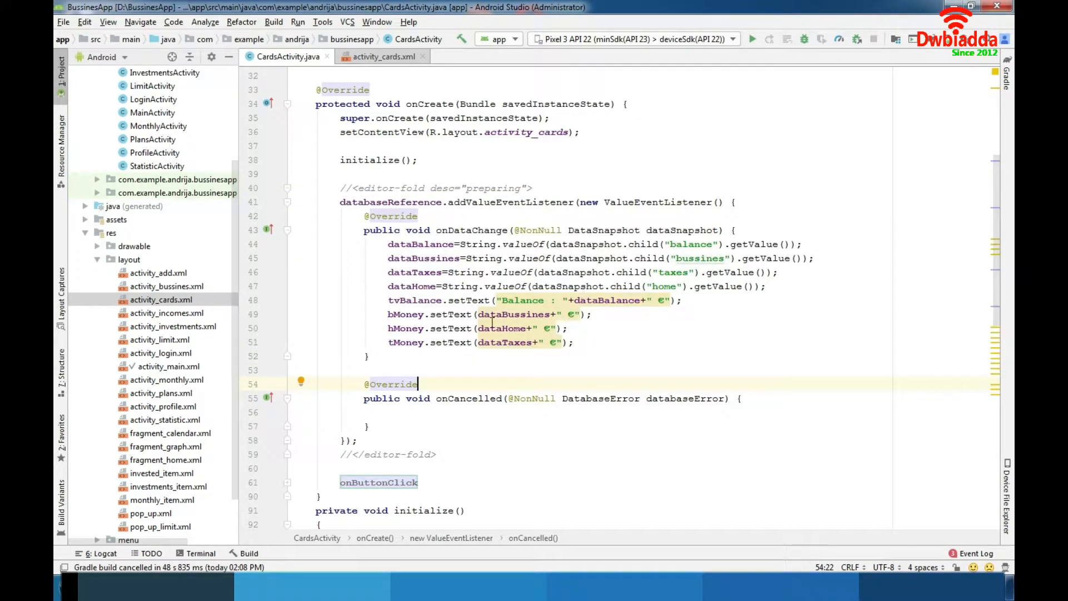
{"action": "left_click", "coordinate": [287, 188]}
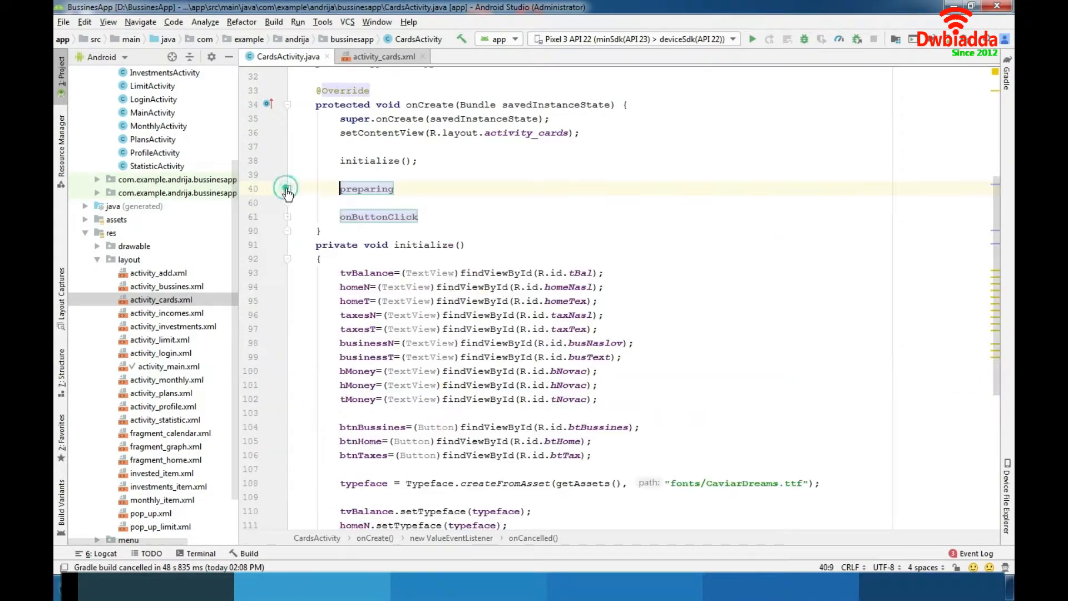
{"action": "scroll", "scroll_direction": "down", "scroll_amount": 3}
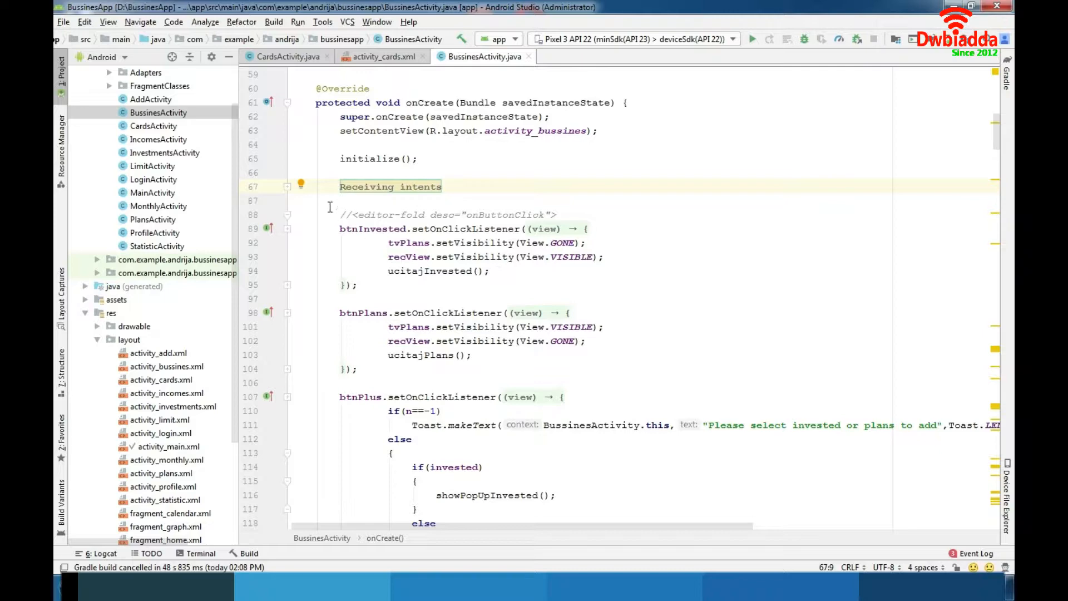
Expand BussinesActivity's 'Receiving intents' fold and read through its intent handling
{"action": "left_click", "coordinate": [283, 185]}
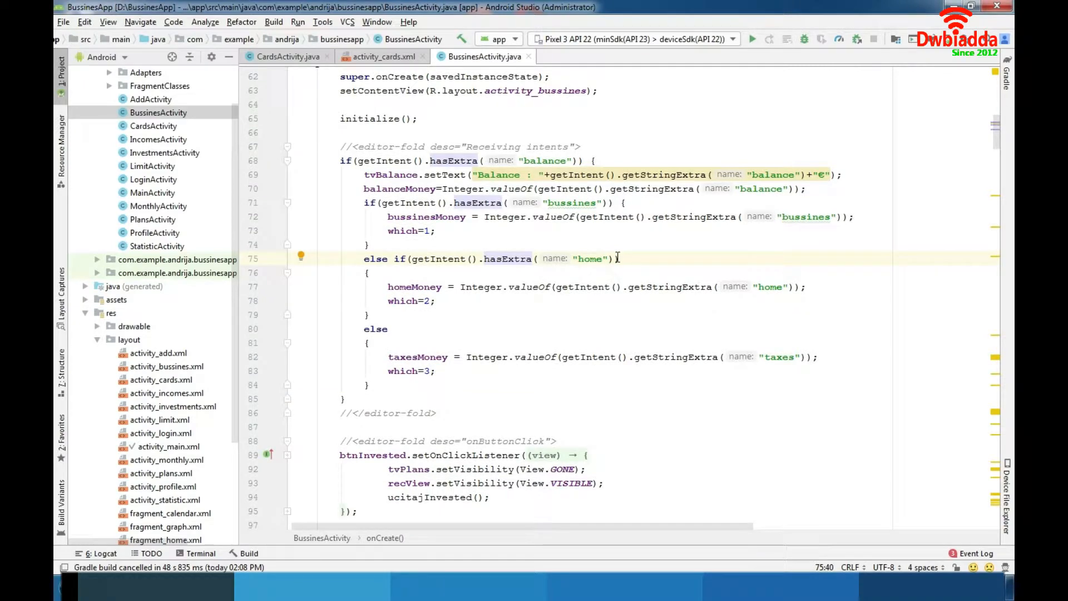
{"action": "scroll", "scroll_direction": "down", "scroll_amount": 3}
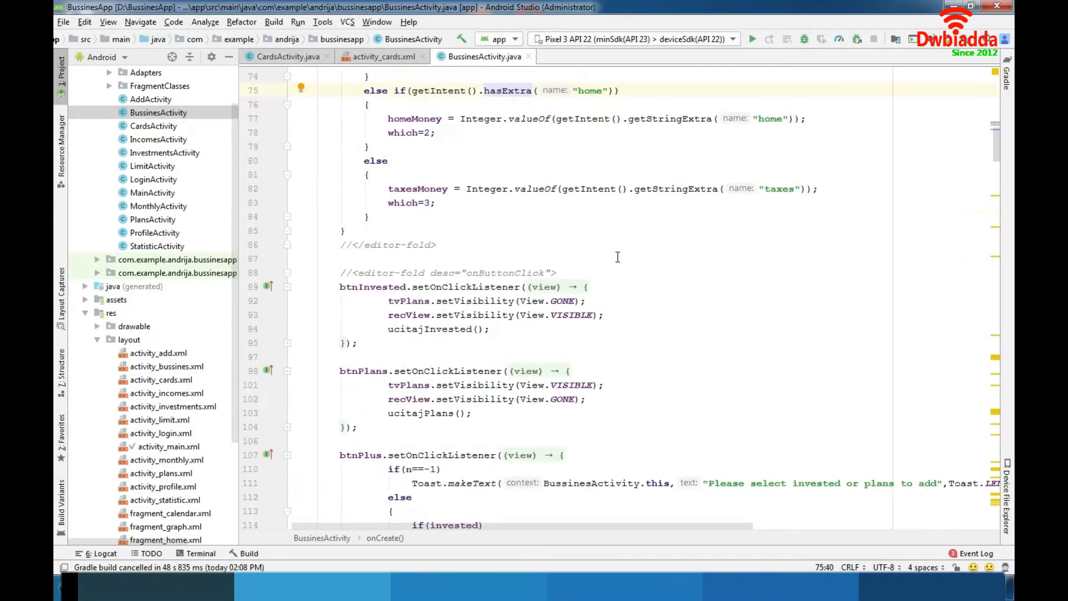
{"action": "scroll", "scroll_direction": "down", "scroll_amount": 3}
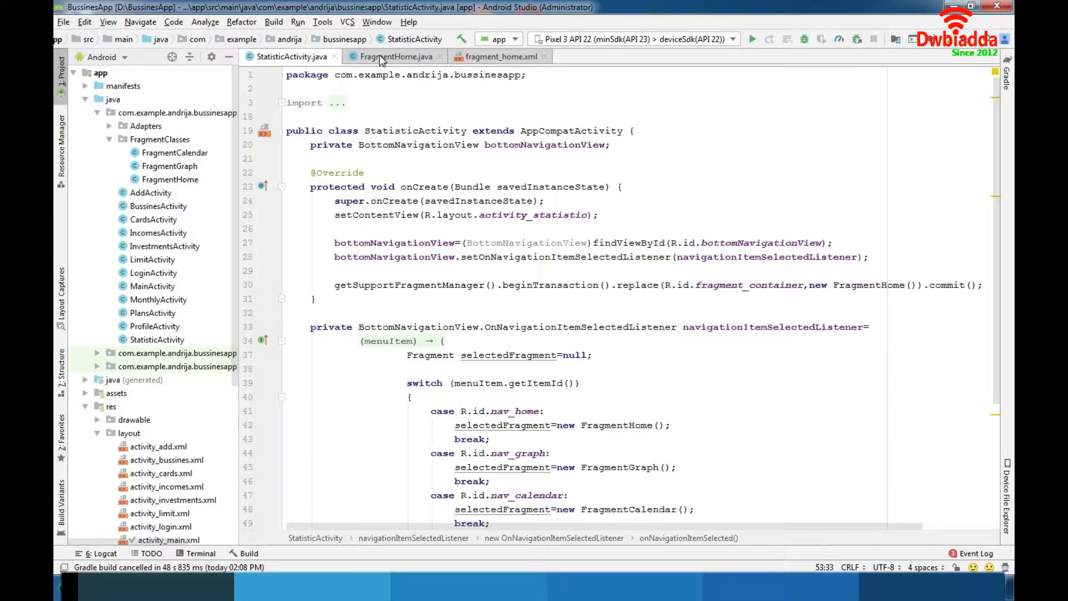
View FragmentHome's code, then IncomesActivity's Firebase onDataChange listener loading incomes
{"action": "left_click", "coordinate": [395, 56]}
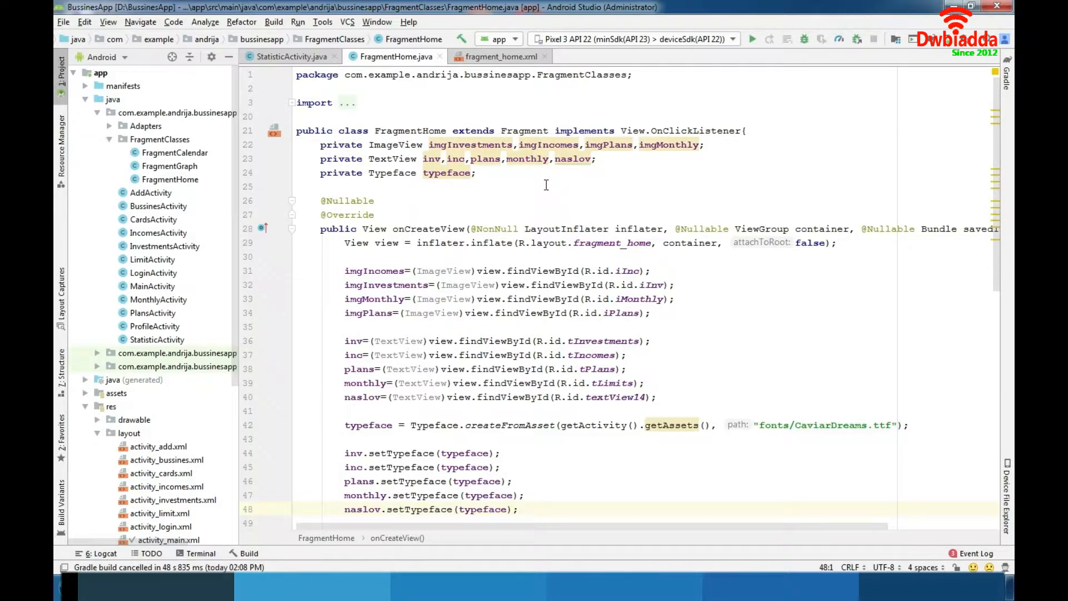
{"action": "left_click", "coordinate": [498, 55]}
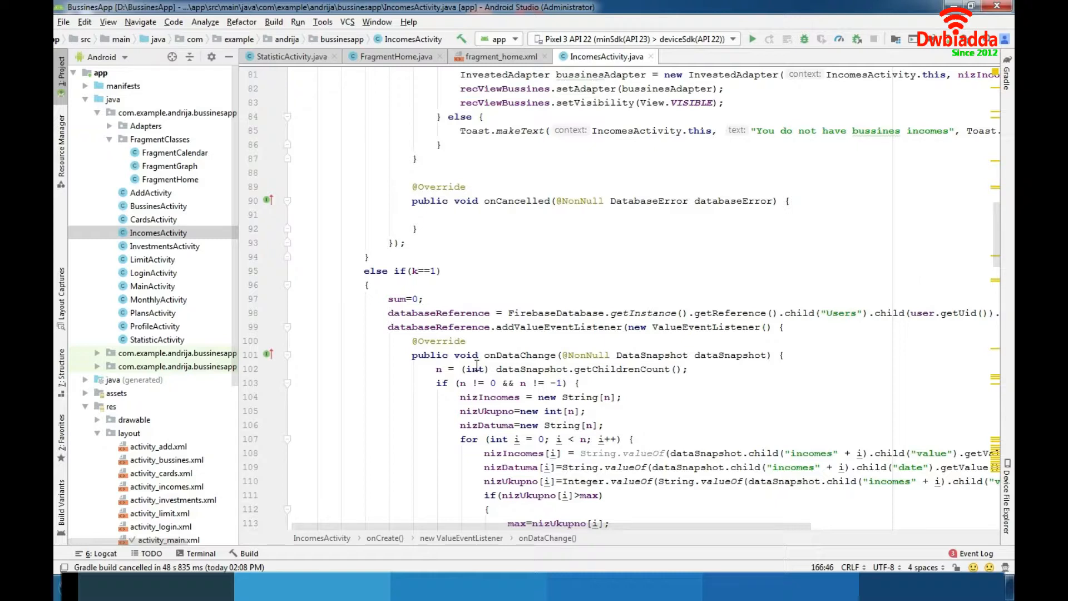
Go through InvestmentsActivity's listeners and end on PlansActivity.java
{"action": "left_click", "coordinate": [163, 246]}
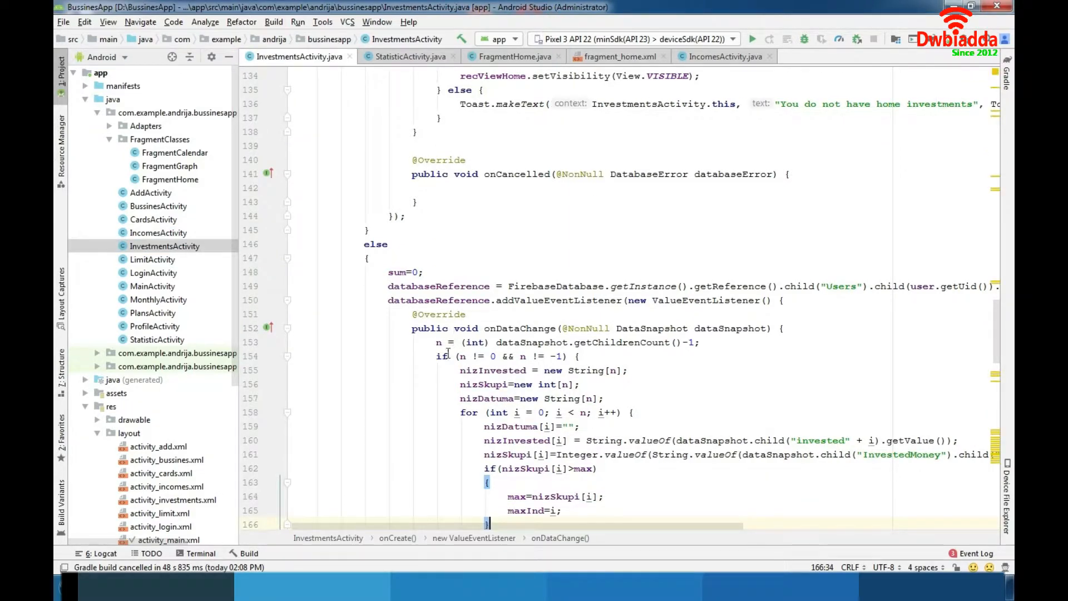
{"action": "left_click", "coordinate": [152, 313]}
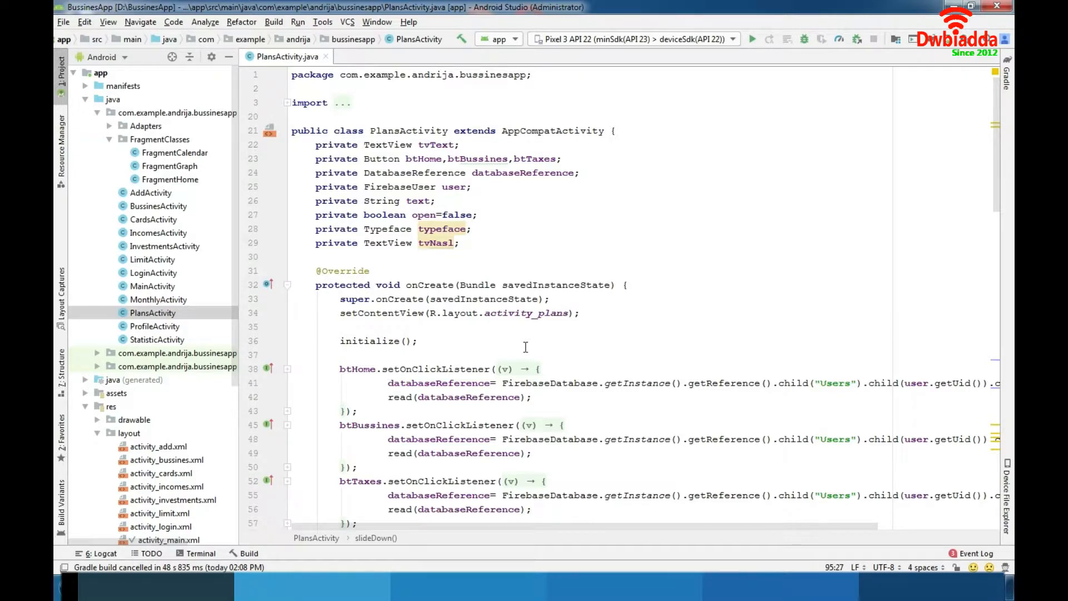
Review PlansActivity's slideDown/slideUp animations, then bring up MonthlyActivity.java from the Project tree
{"action": "scroll", "scroll_direction": "down", "scroll_amount": 3}
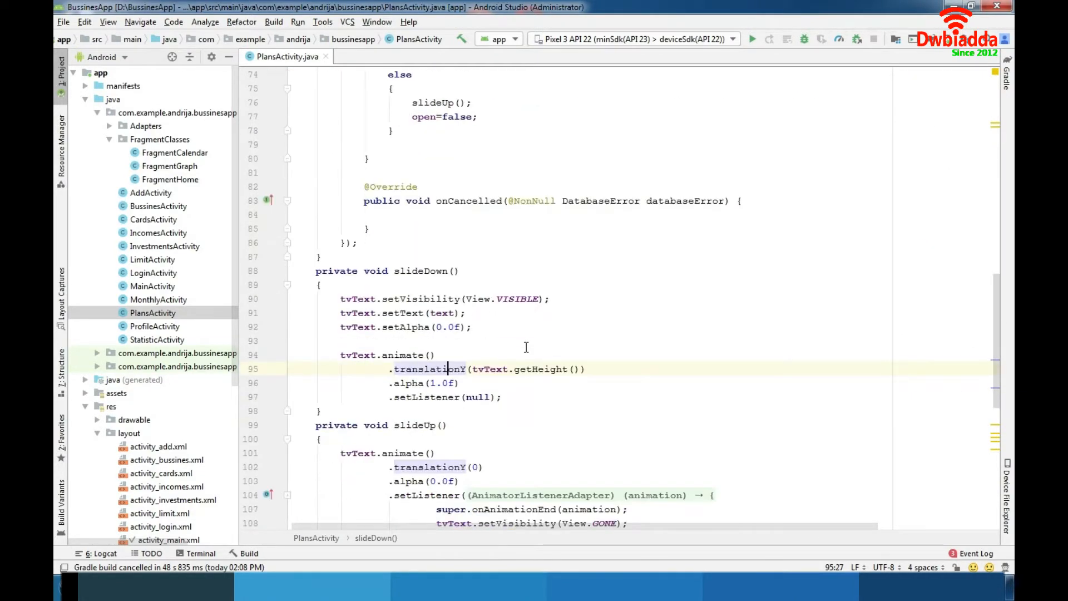
{"action": "scroll", "scroll_direction": "down", "scroll_amount": 3}
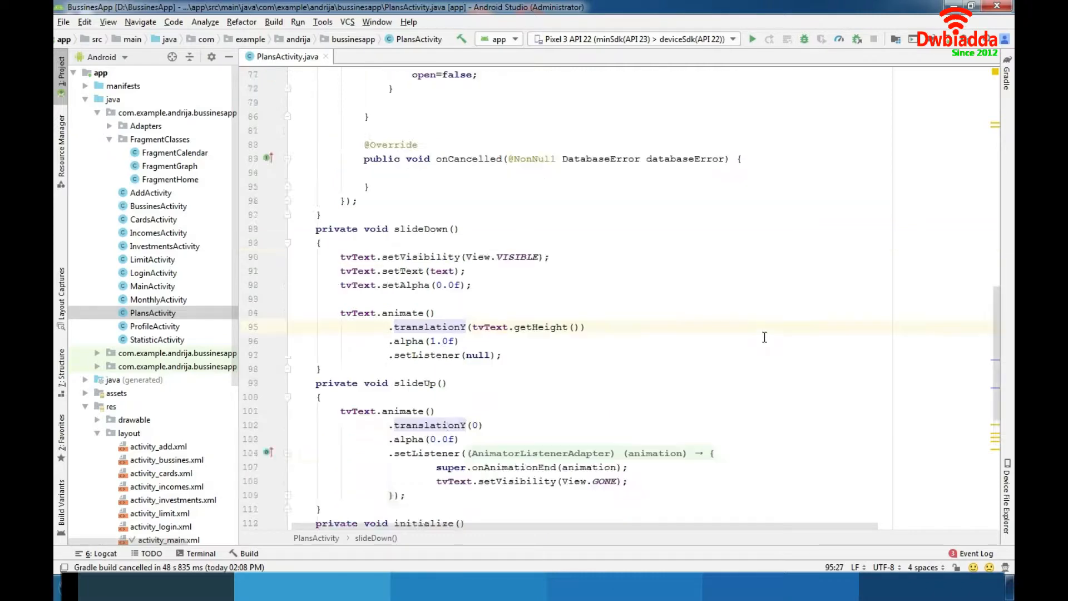
{"action": "left_click", "coordinate": [158, 299]}
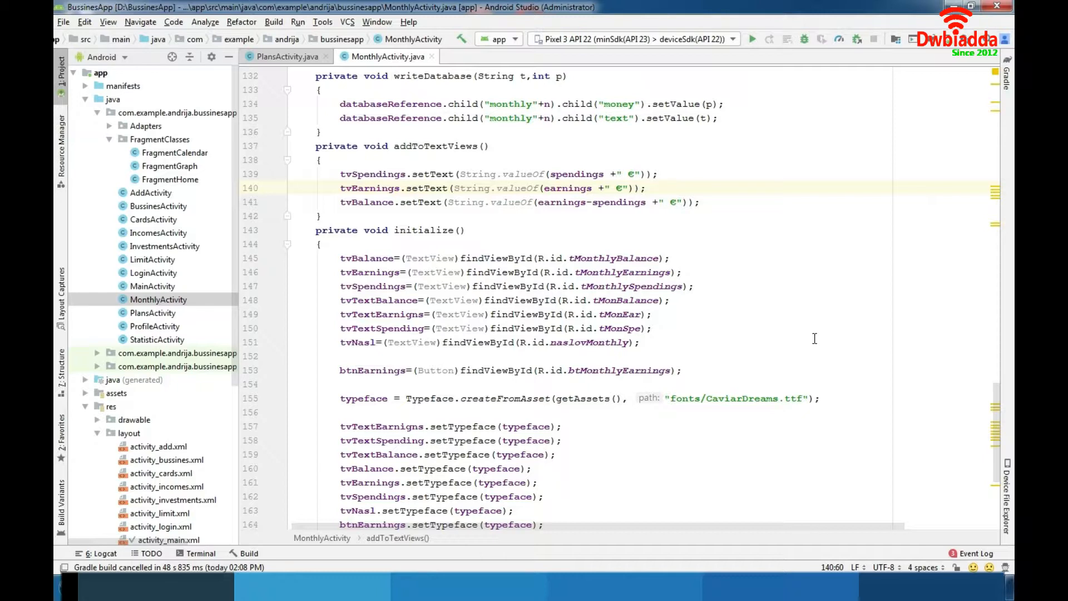
{"action": "mouse_move", "coordinate": [109, 127]}
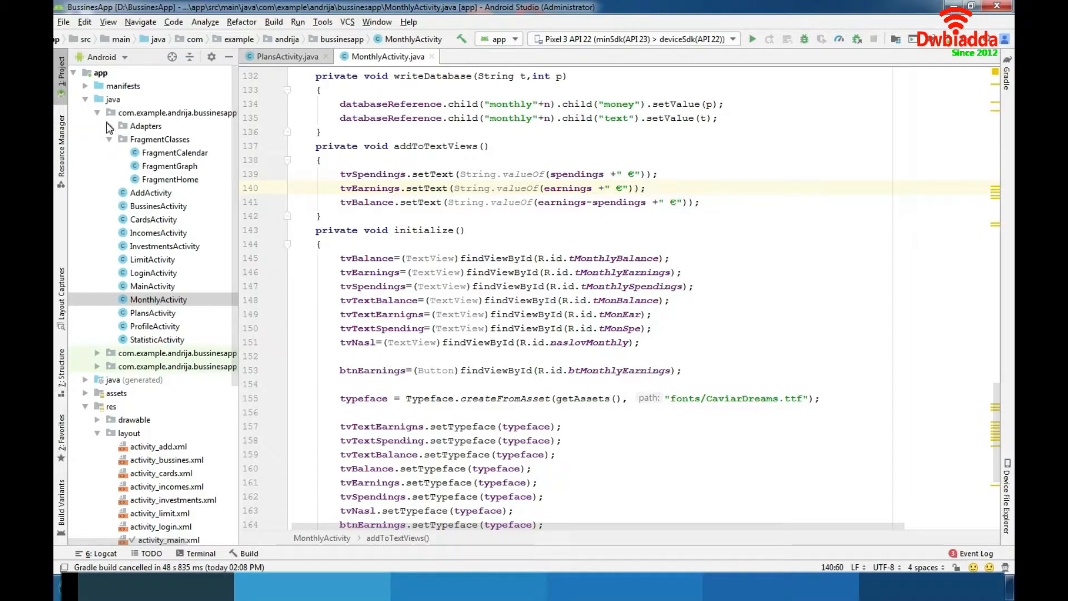
Show FragmentGraph.java with its addToGraph line-series setup
{"action": "left_click", "coordinate": [111, 126]}
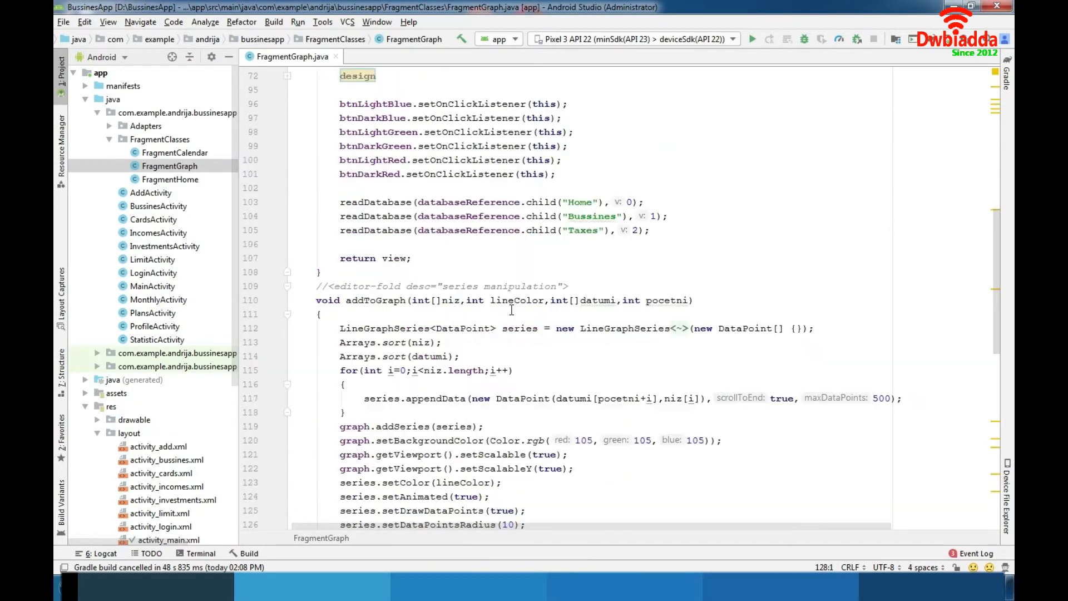
View FragmentCalendar and its layout, then LimitActivity's btnConfirm listener saving business, home and taxes limits
{"action": "scroll", "scroll_direction": "down", "scroll_amount": 3}
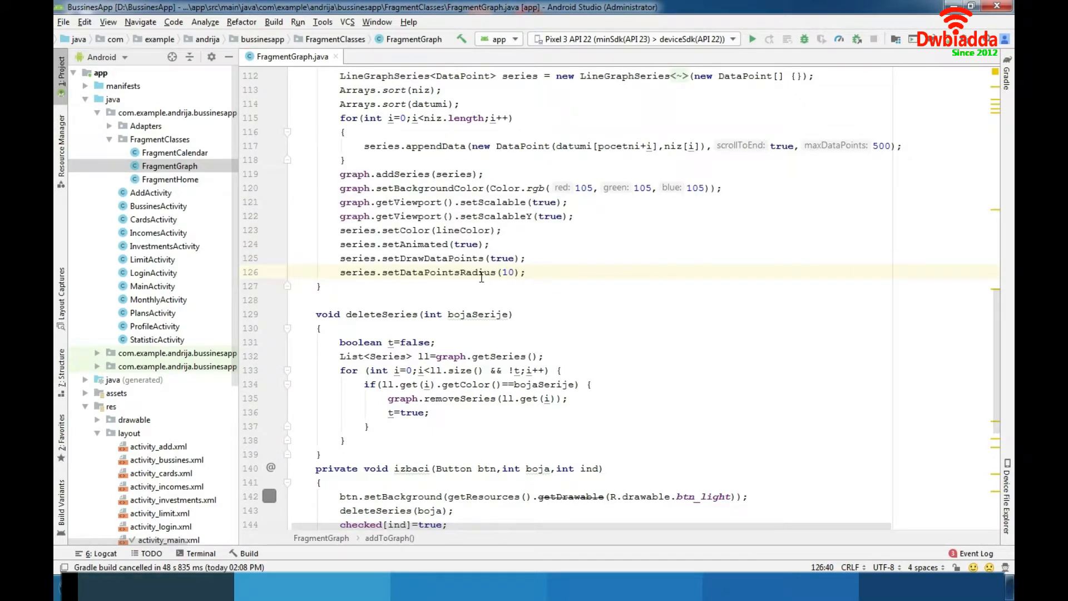
{"action": "mouse_move", "coordinate": [286, 81]}
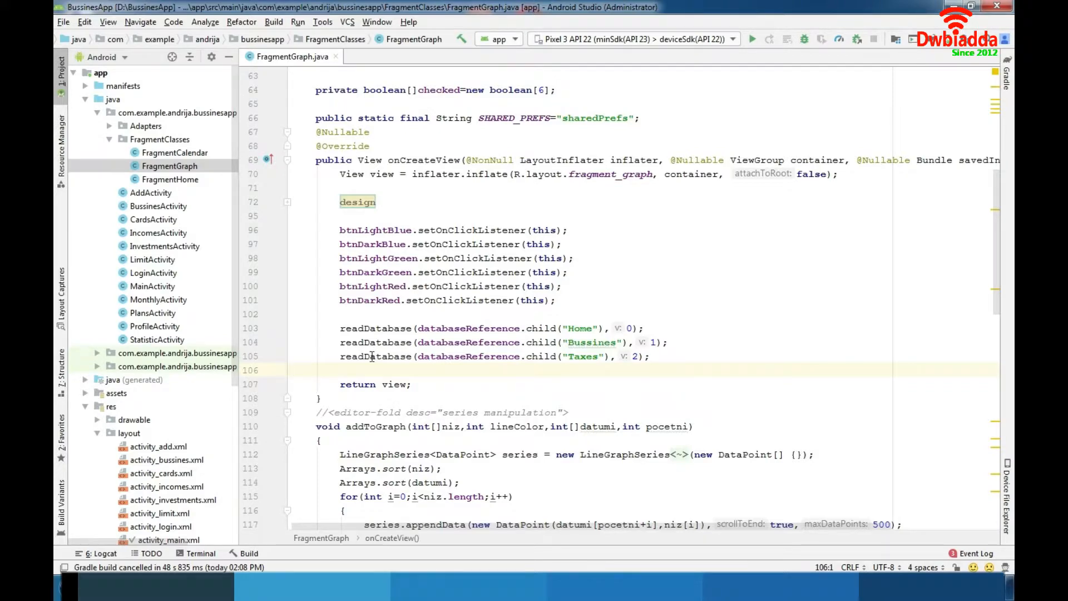
{"action": "left_click", "coordinate": [176, 153]}
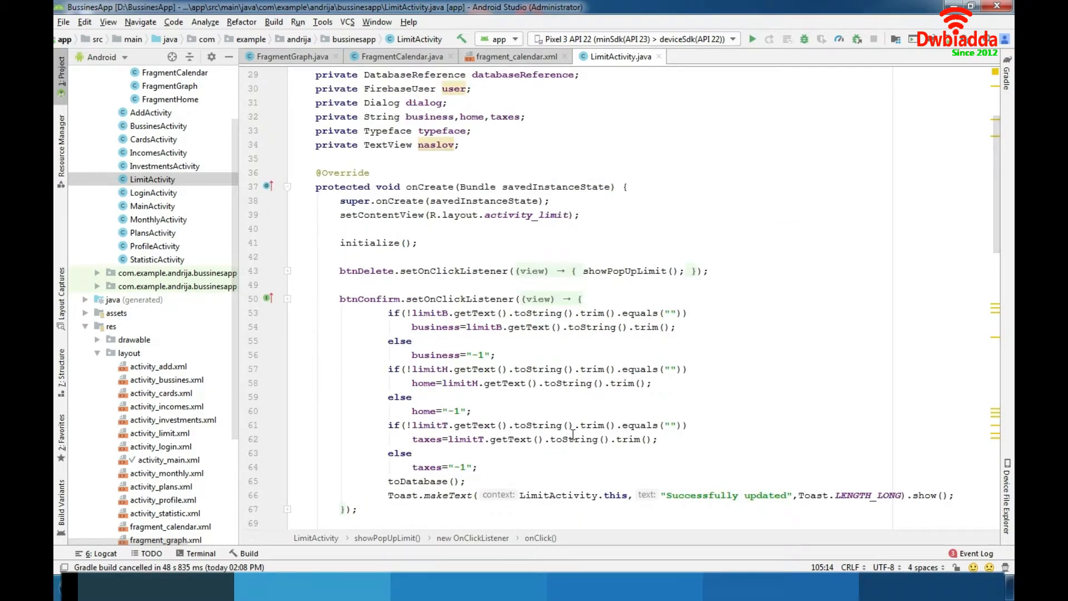
View activity_limit.xml in Text view, then AddActivity.java's database reference and input setup
{"action": "scroll", "scroll_direction": "down", "scroll_amount": 3}
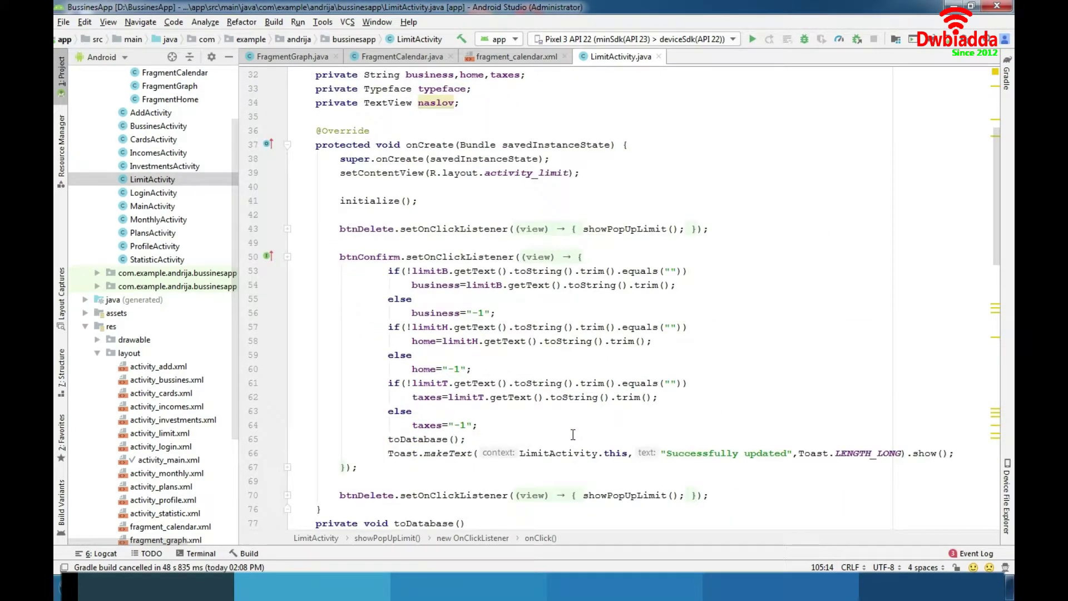
{"action": "mouse_move", "coordinate": [625, 460]}
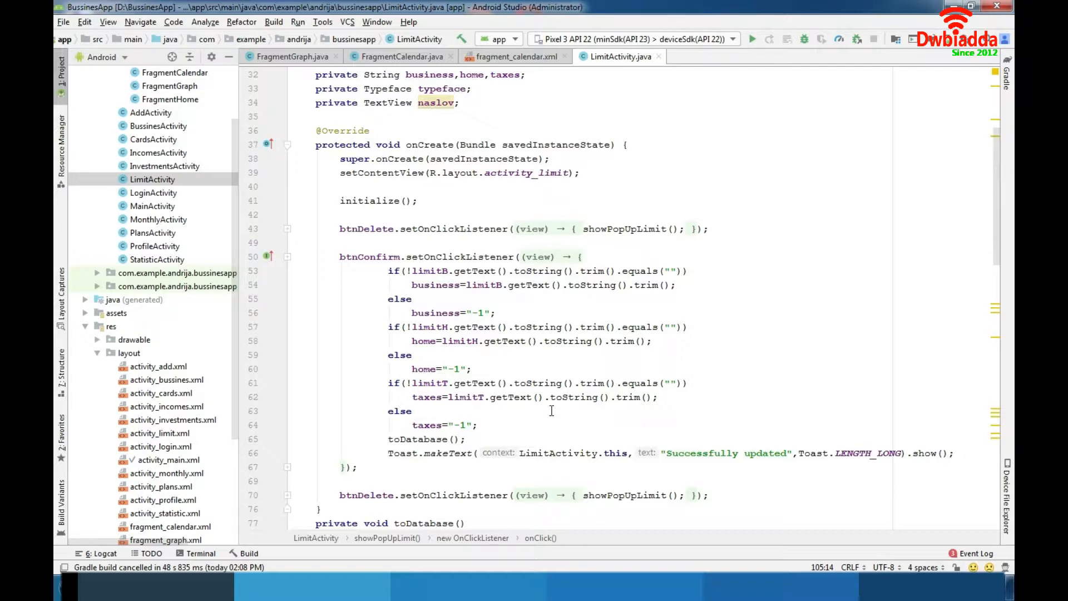
{"action": "mouse_move", "coordinate": [505, 341]}
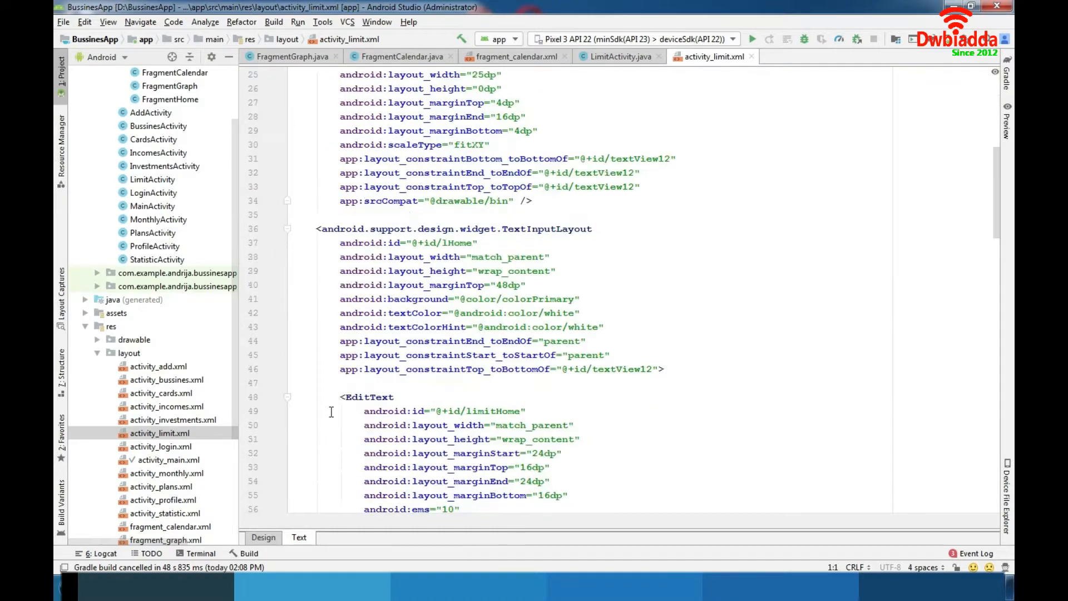
{"action": "scroll", "scroll_direction": "down", "scroll_amount": 3}
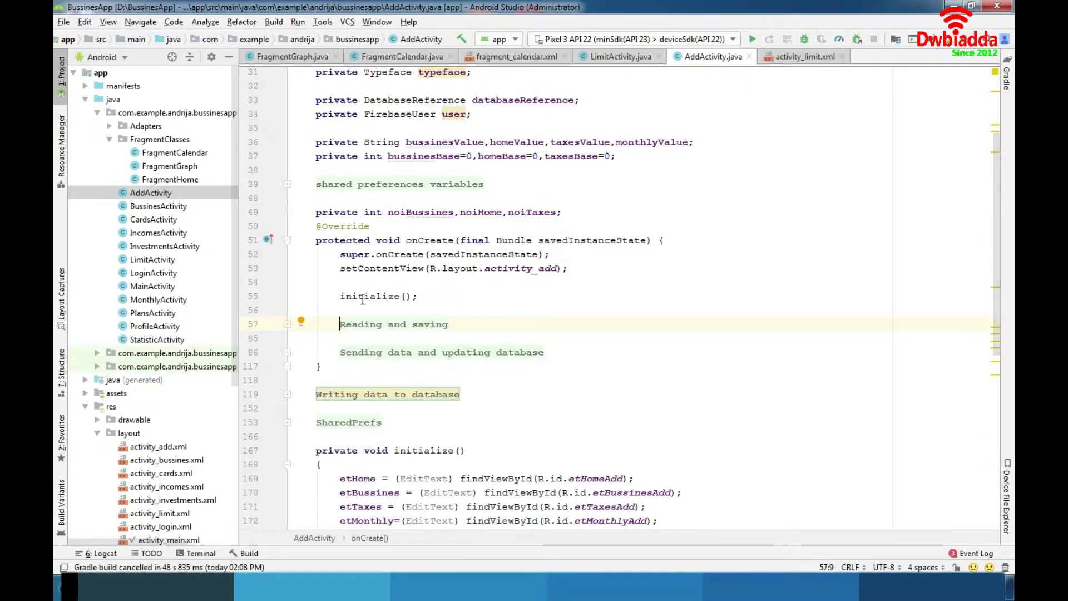
{"action": "mouse_move", "coordinate": [342, 296]}
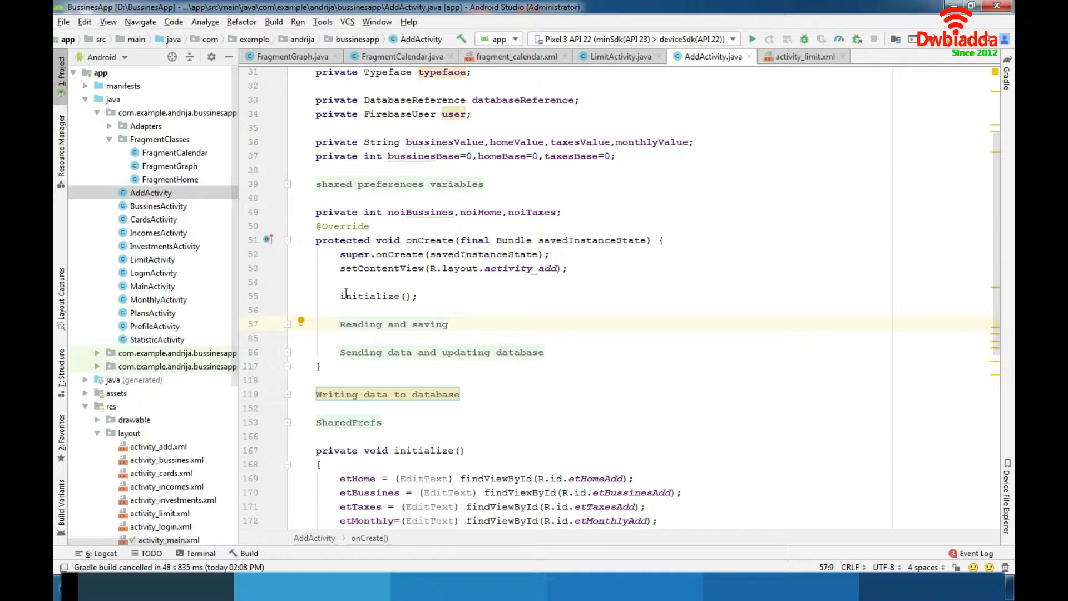
{"action": "mouse_move", "coordinate": [966, 296]}
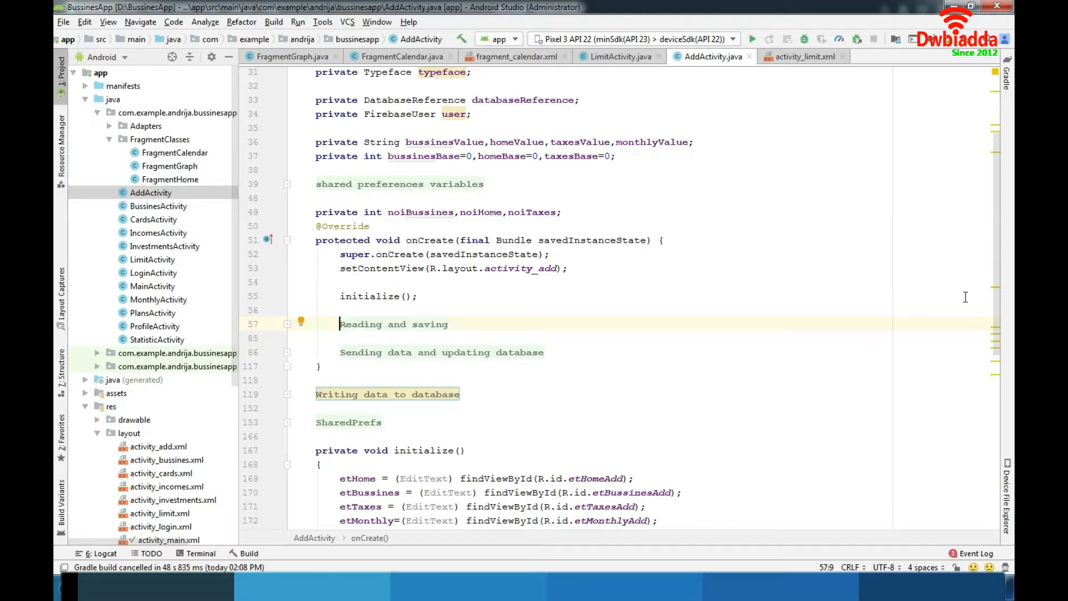
{"action": "mouse_move", "coordinate": [960, 313]}
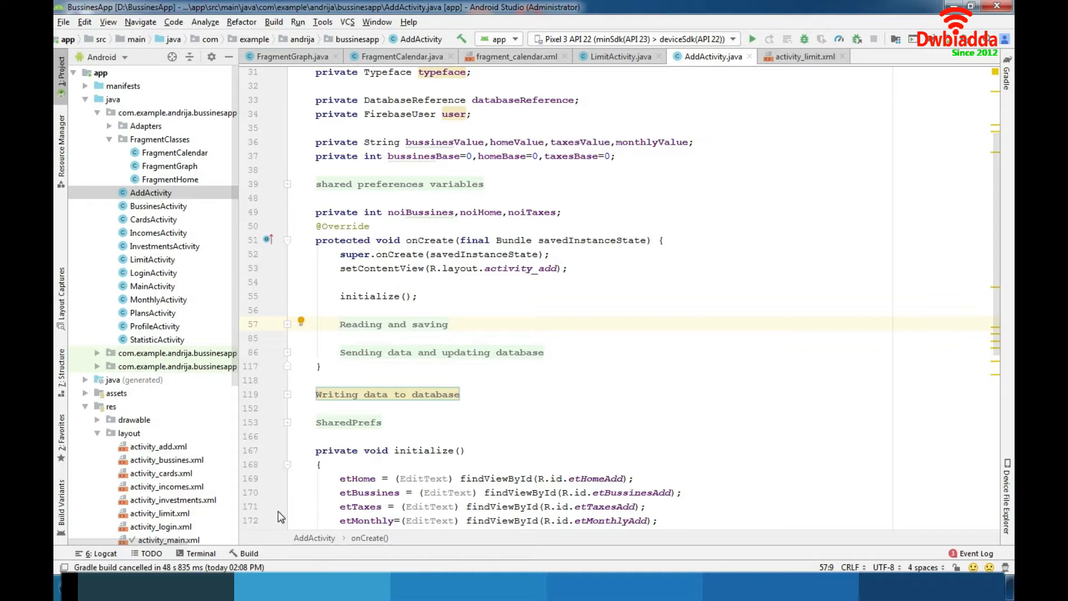
{"action": "left_click", "coordinate": [340, 323]}
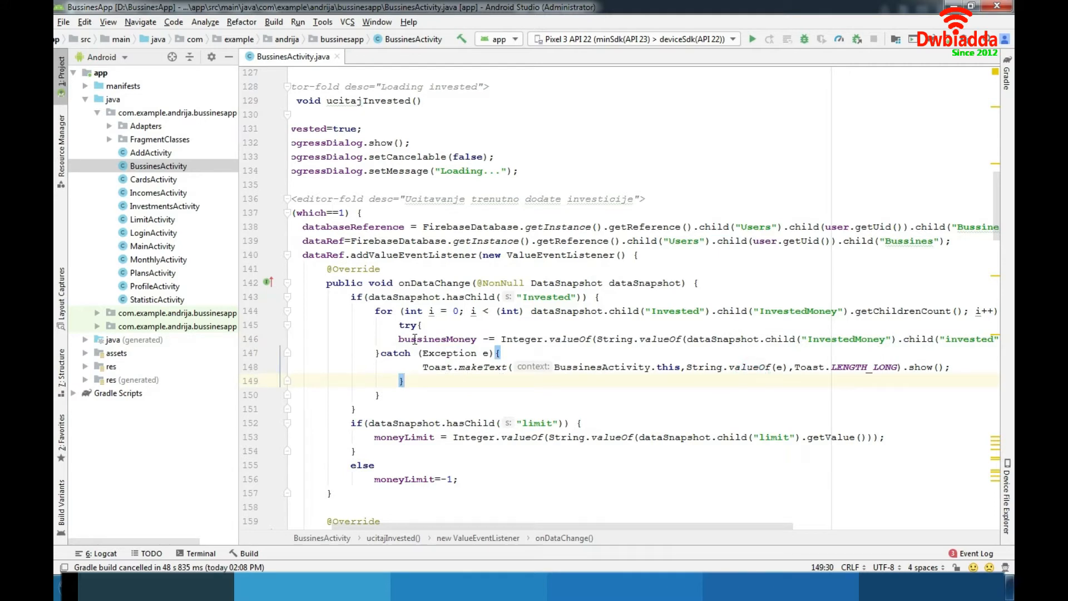
Place the cursor in BussinesActivity's onDataChange catch block that reports invested-money loading errors
{"action": "left_click", "coordinate": [378, 354]}
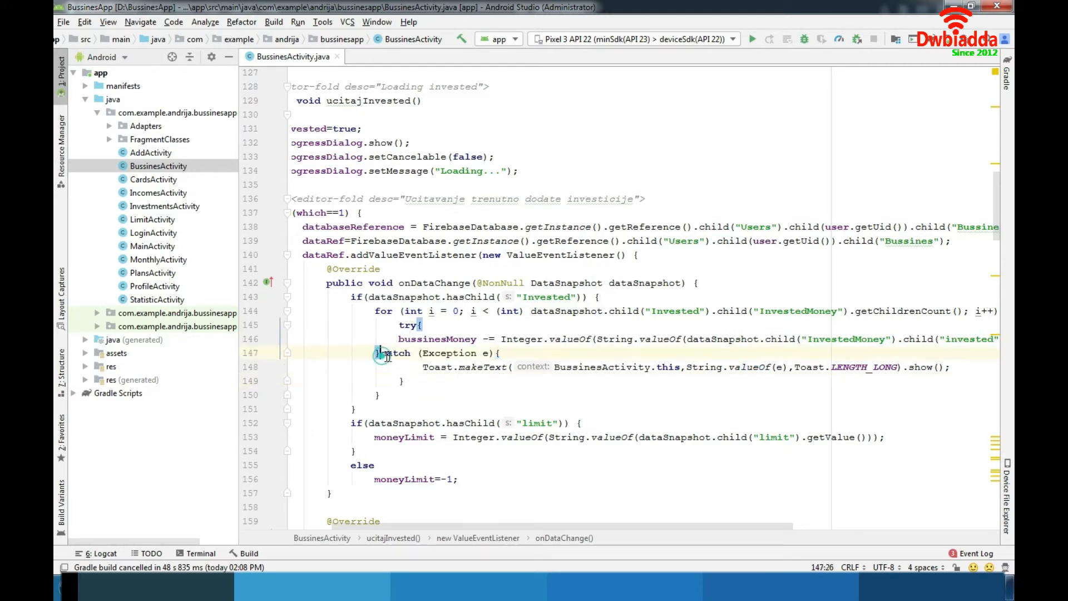